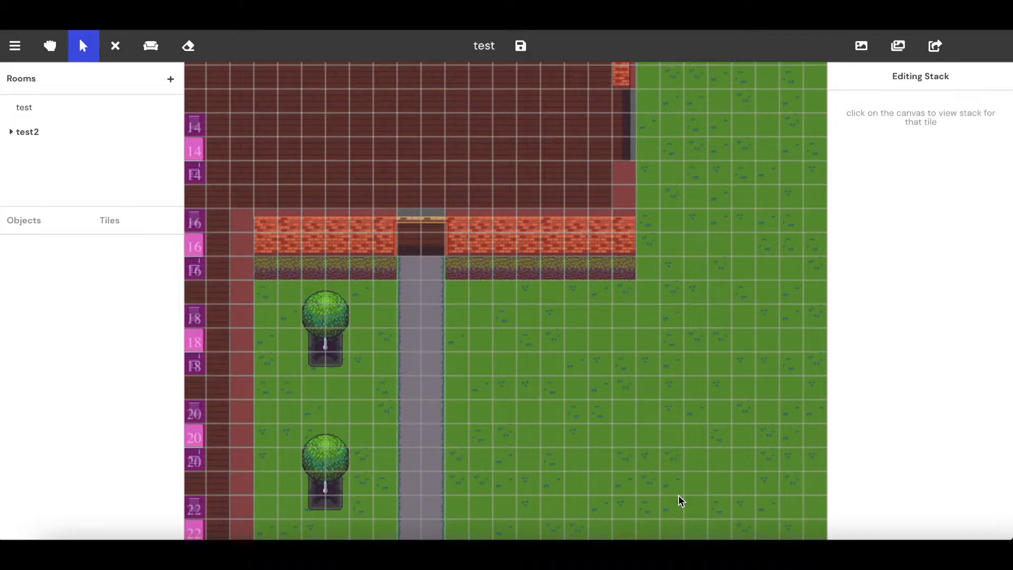
pyautogui.moveTo(526, 341)
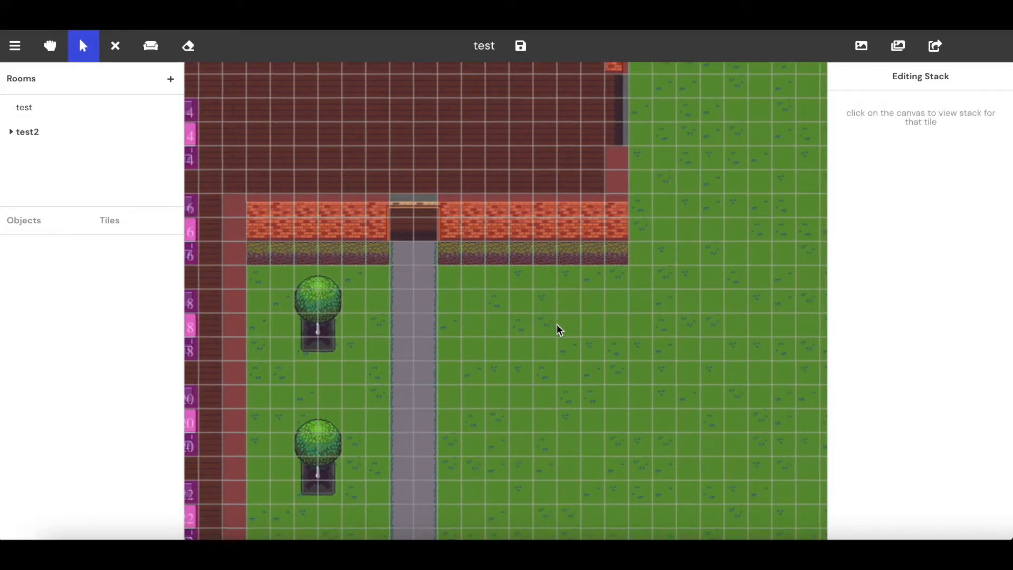
pyautogui.moveTo(51, 239)
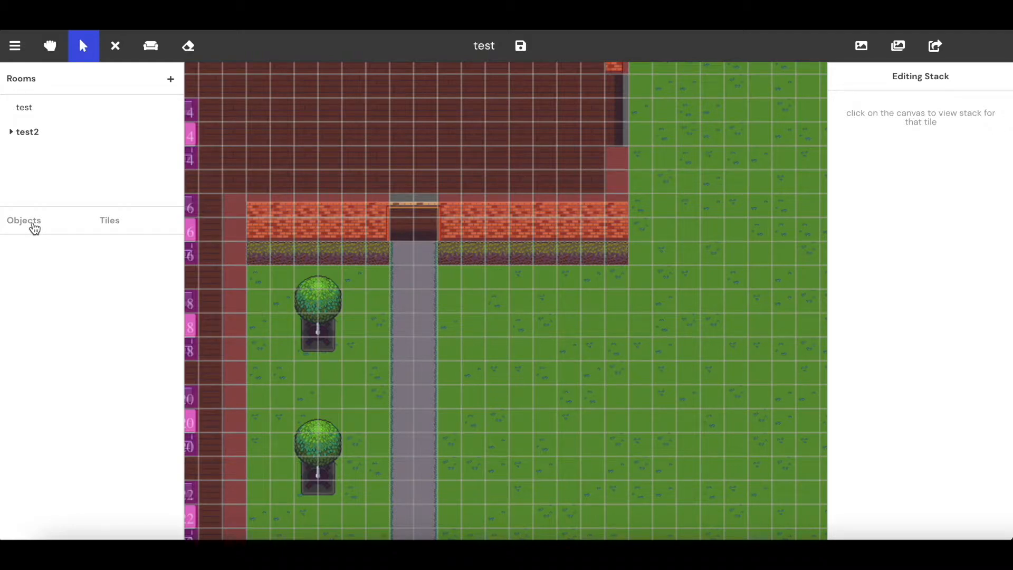
# Switch the left panel to the Objects tab to enter object placing mode.
pyautogui.click(150, 46)
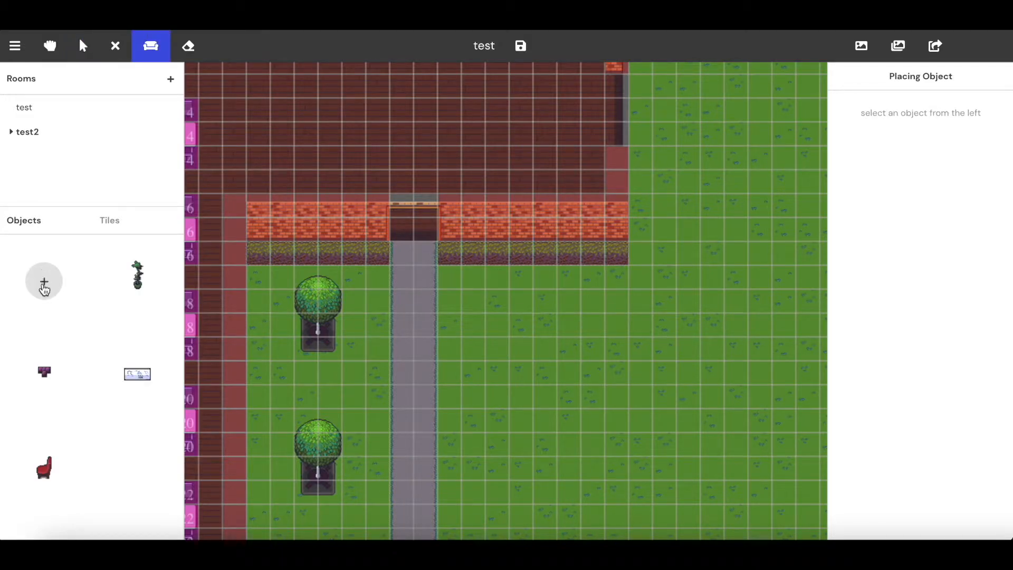
# Open the full Objects catalogue dialog from the Objects panel's + button.
pyautogui.click(43, 280)
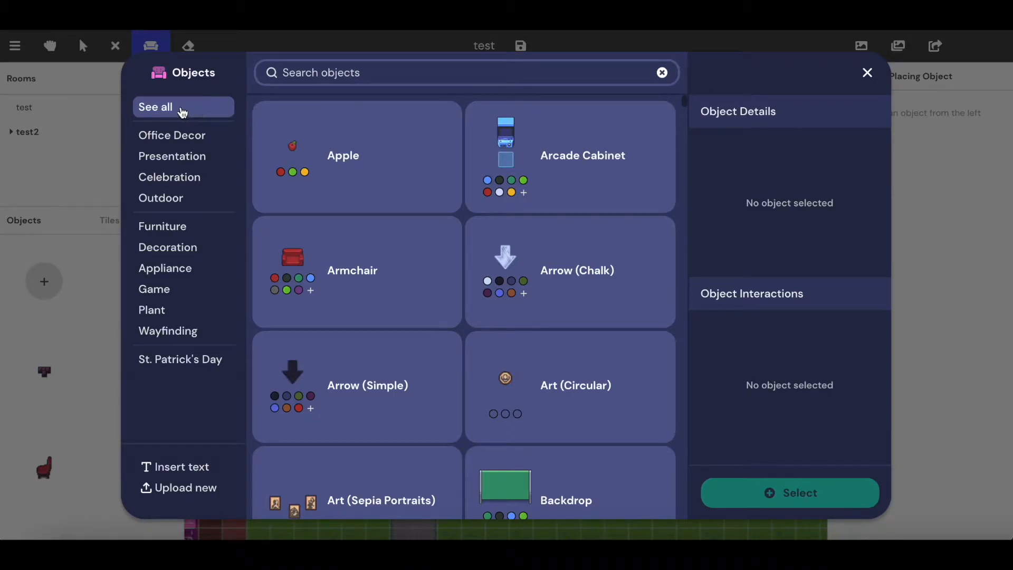
pyautogui.moveTo(184, 202)
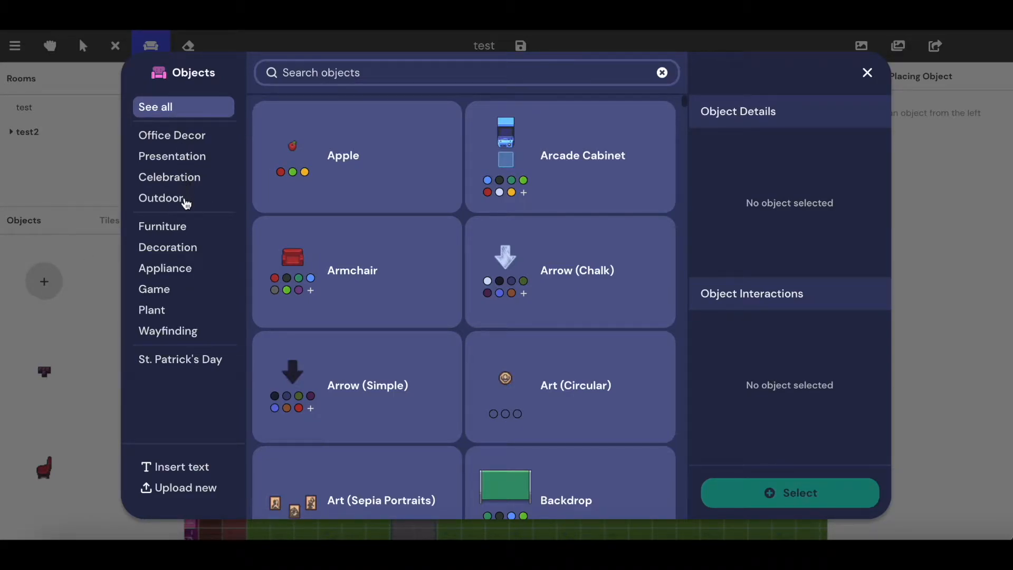
pyautogui.moveTo(192, 324)
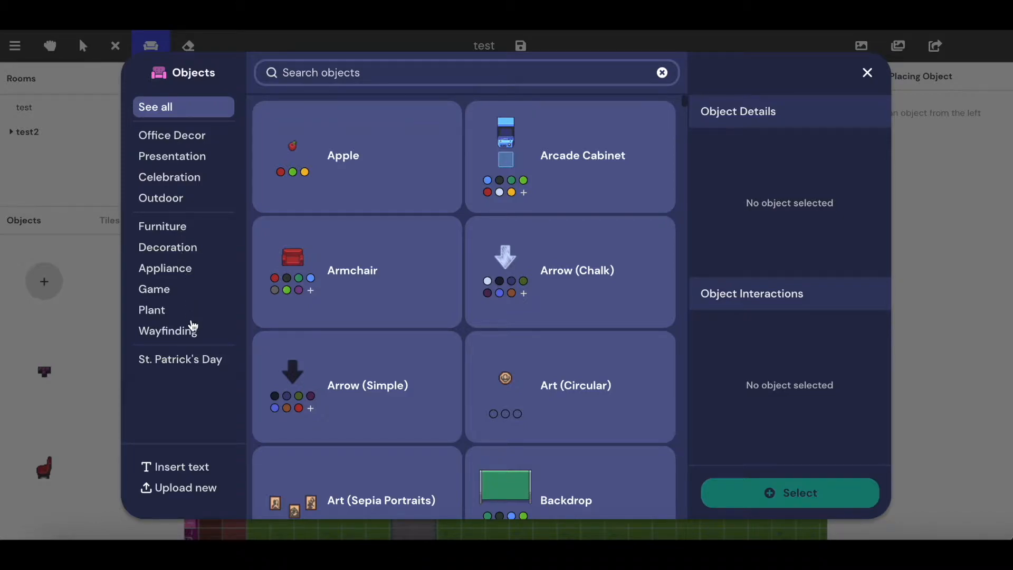
pyautogui.moveTo(227, 360)
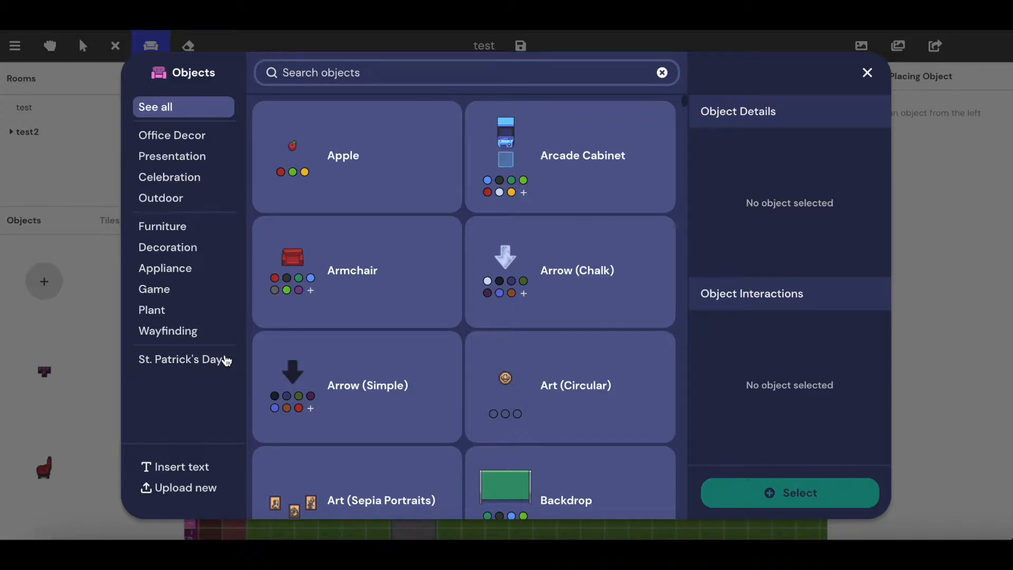
pyautogui.moveTo(193, 487)
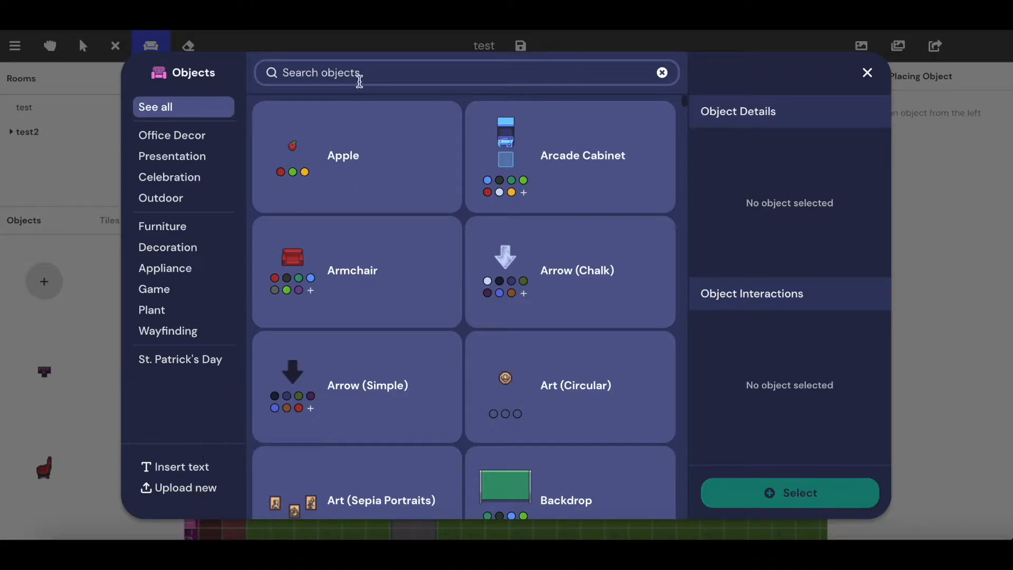
# Search the catalogue for 'poster' and choose the Poster Set in blue.
pyautogui.write('poster')
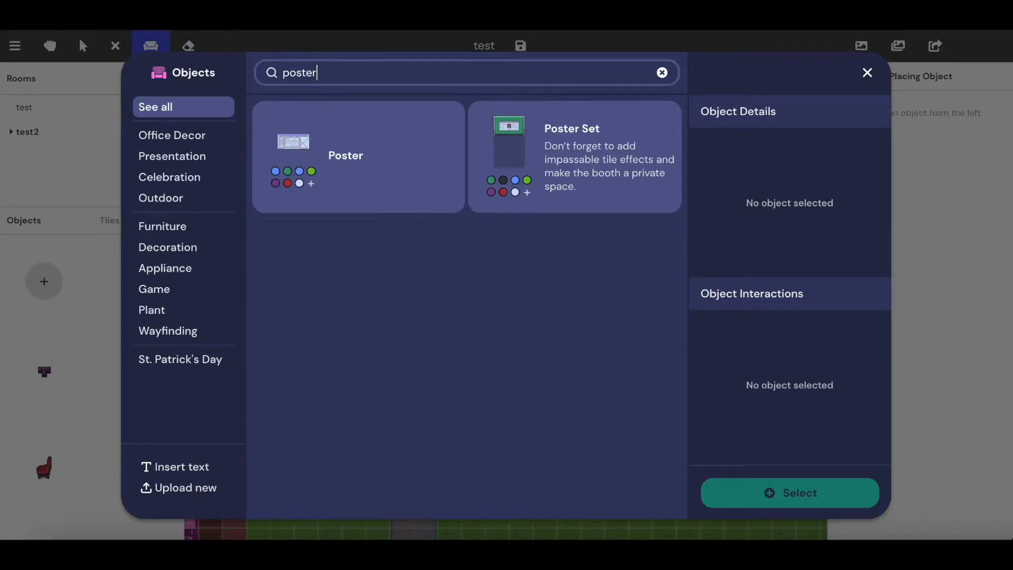
pyautogui.moveTo(550, 145)
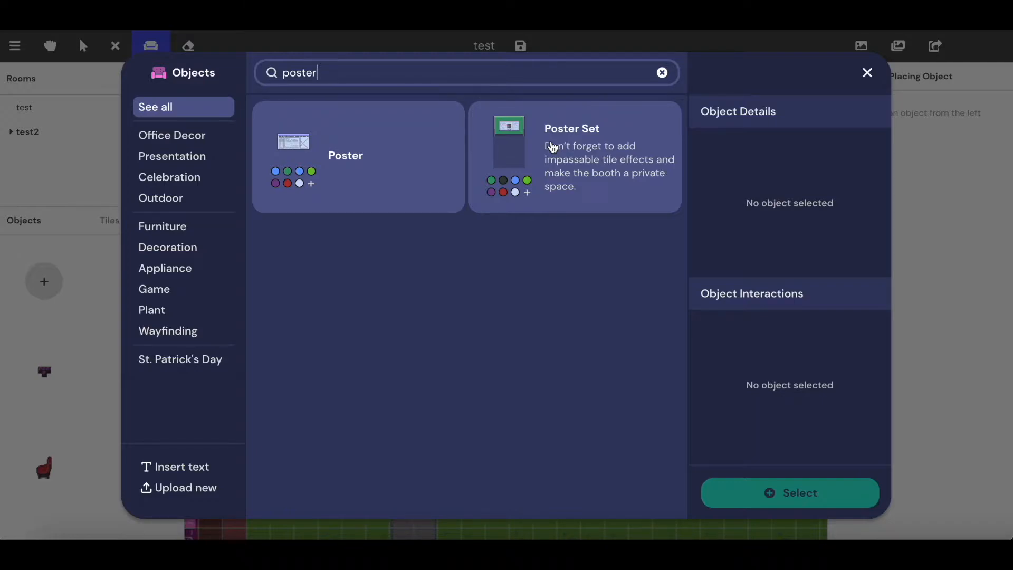
pyautogui.moveTo(495, 137)
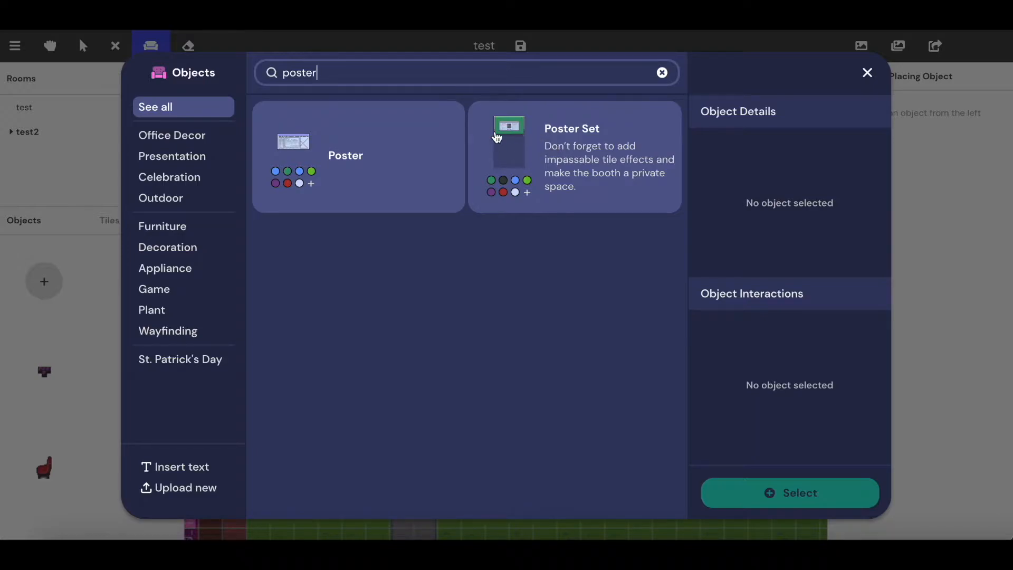
pyautogui.moveTo(296, 149)
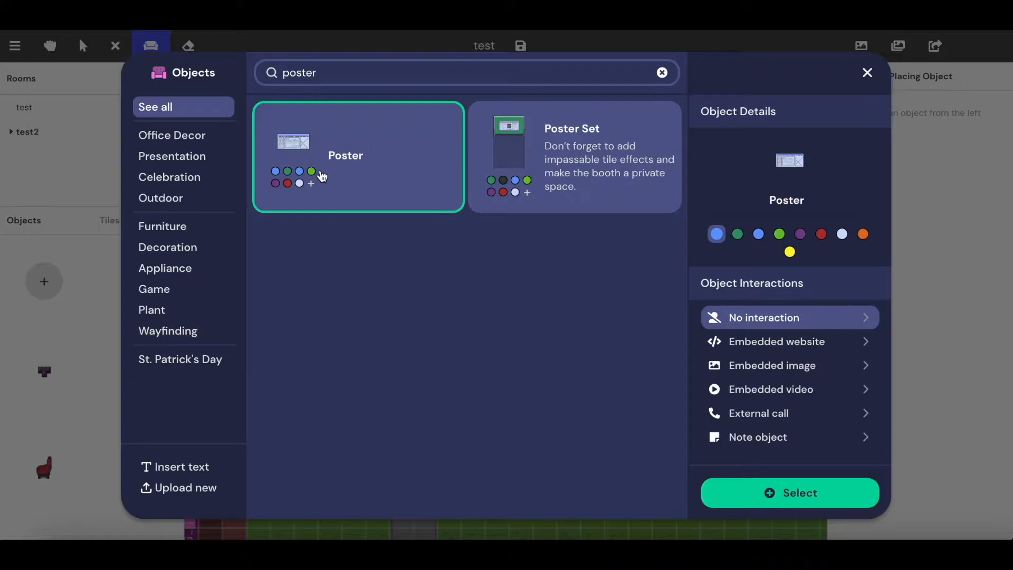
pyautogui.moveTo(445, 141)
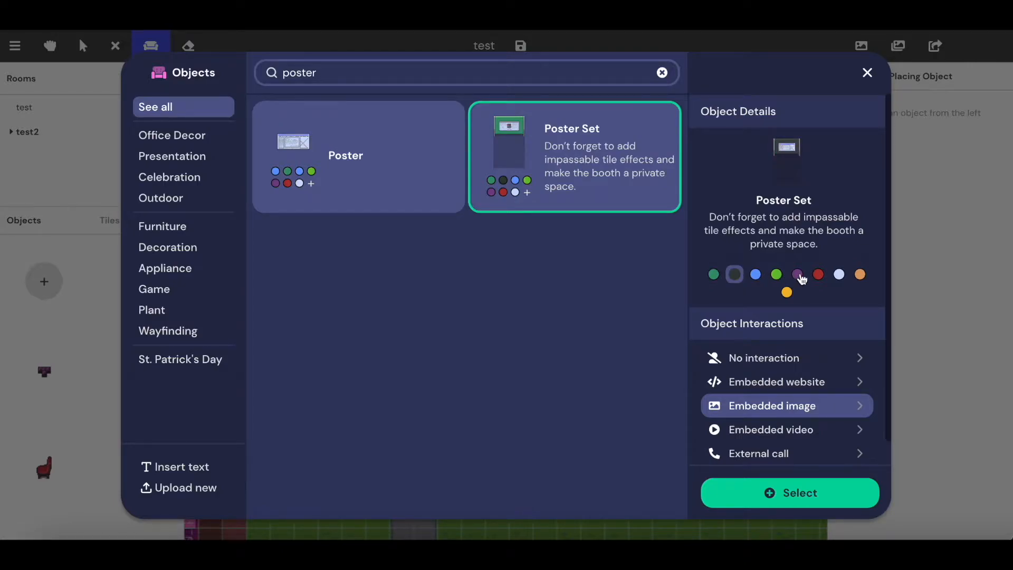
pyautogui.click(796, 274)
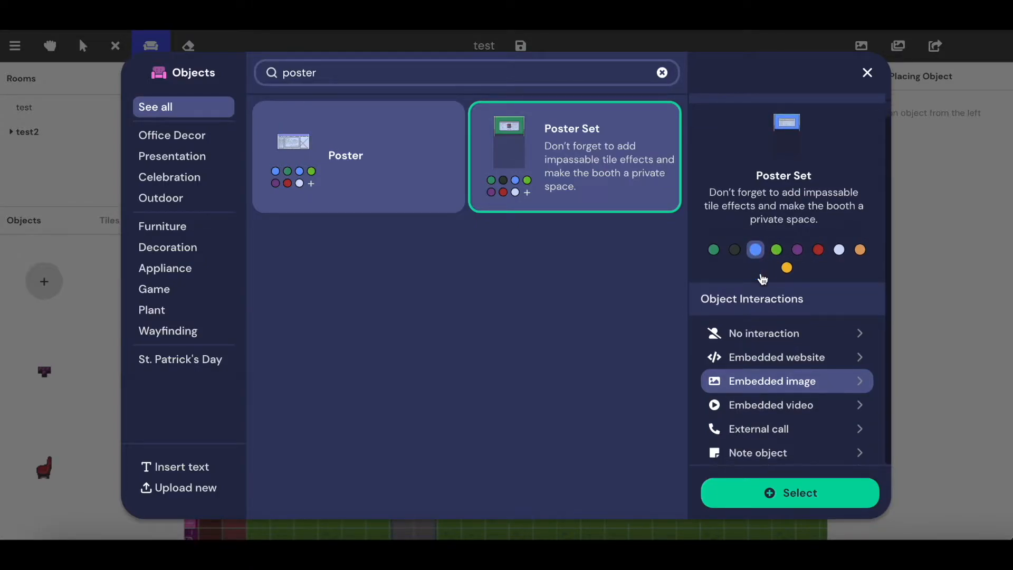
pyautogui.moveTo(783, 342)
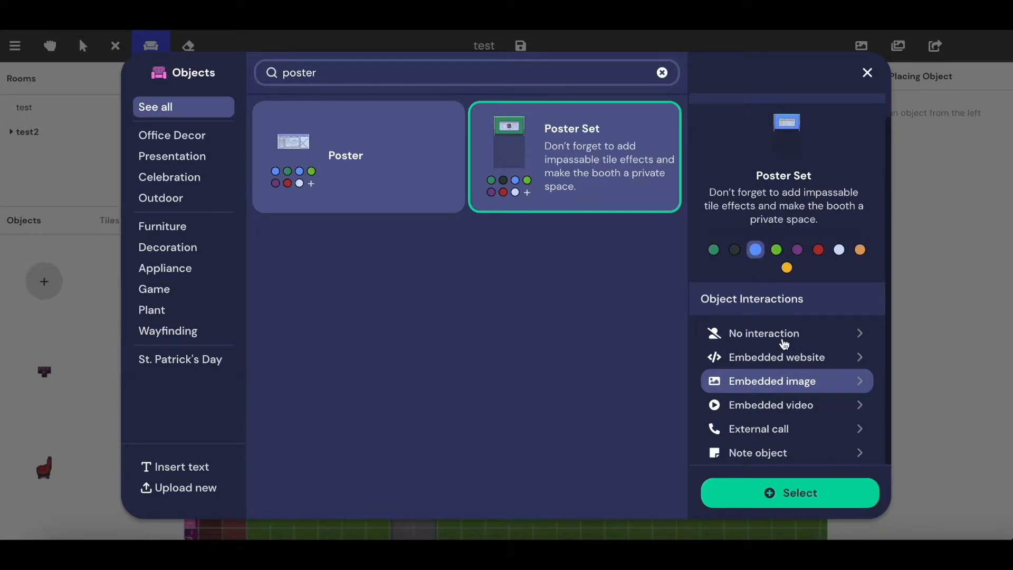
pyautogui.moveTo(772, 385)
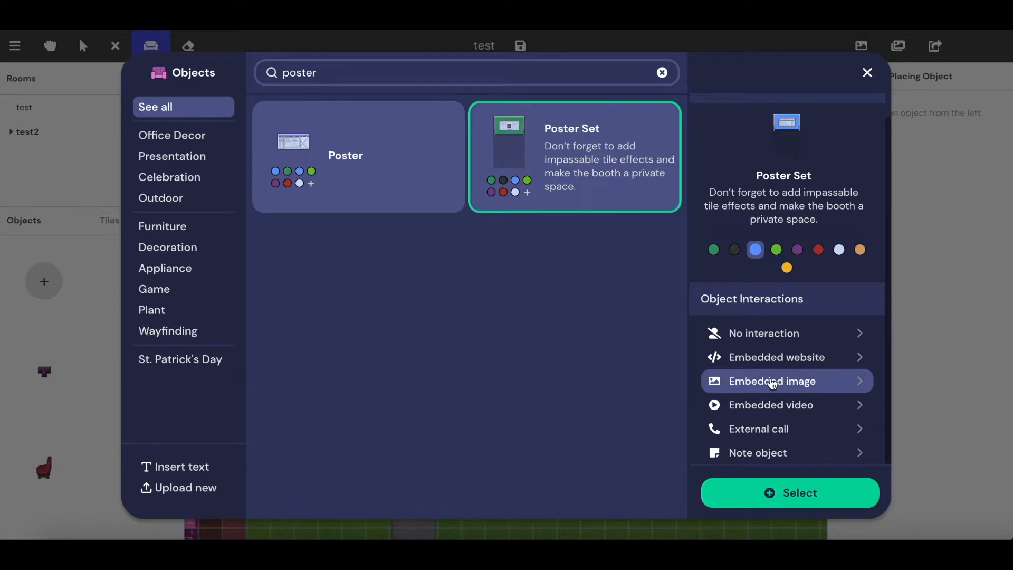
# Give the blue Poster Set an embedded image, using Demo image as image and preview.
pyautogui.click(771, 380)
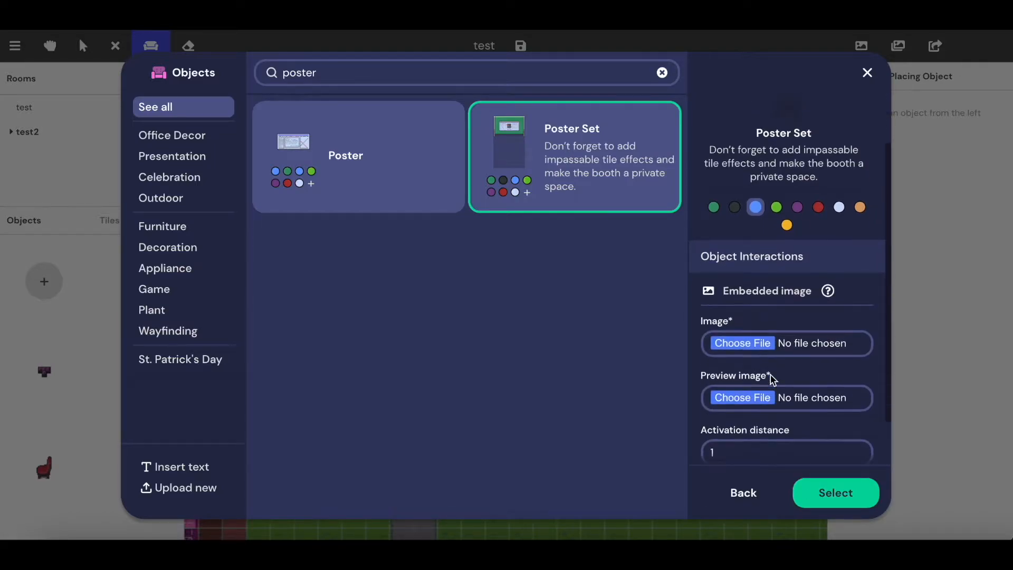
pyautogui.moveTo(762, 378)
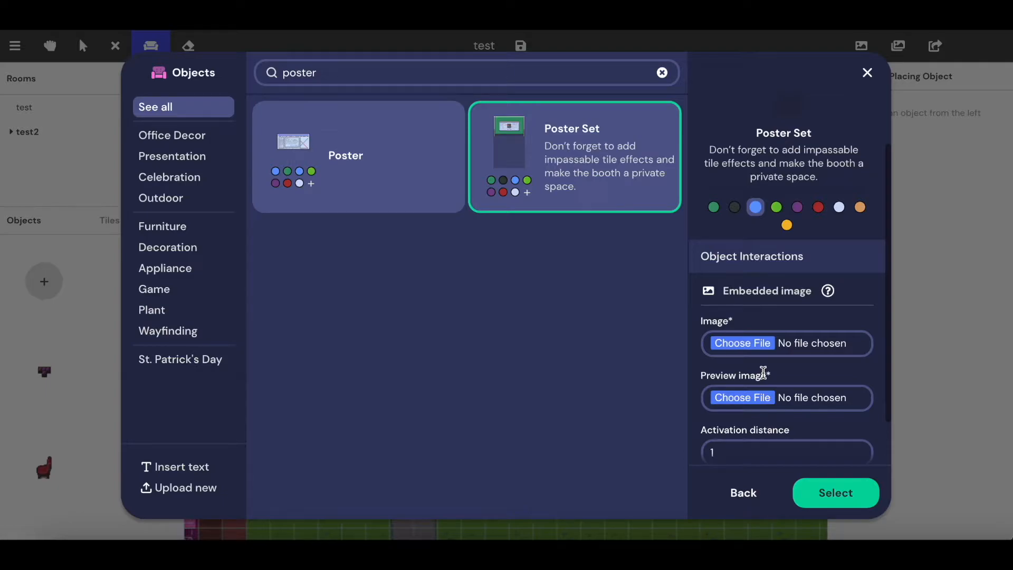
pyautogui.moveTo(757, 369)
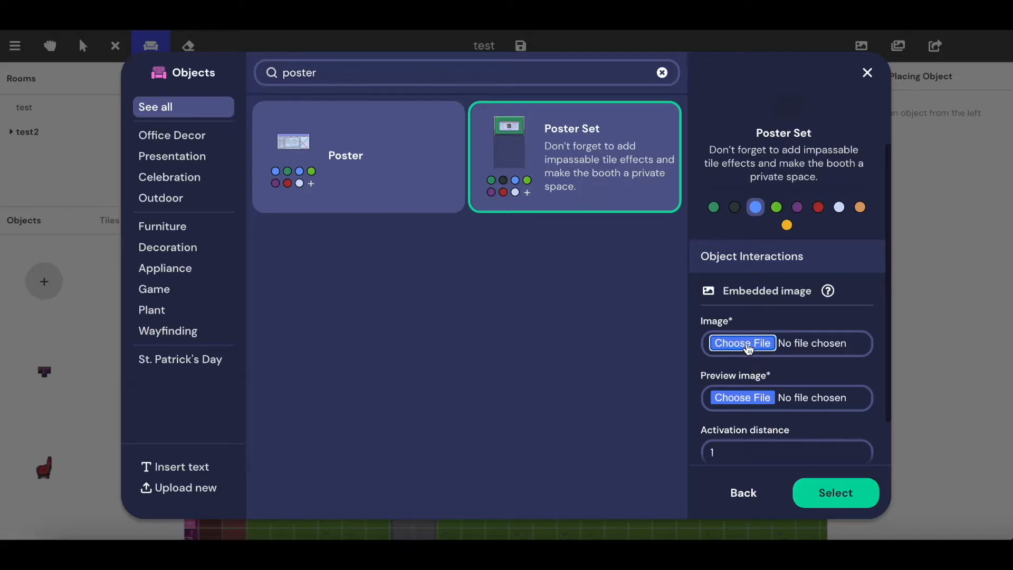
pyautogui.click(742, 343)
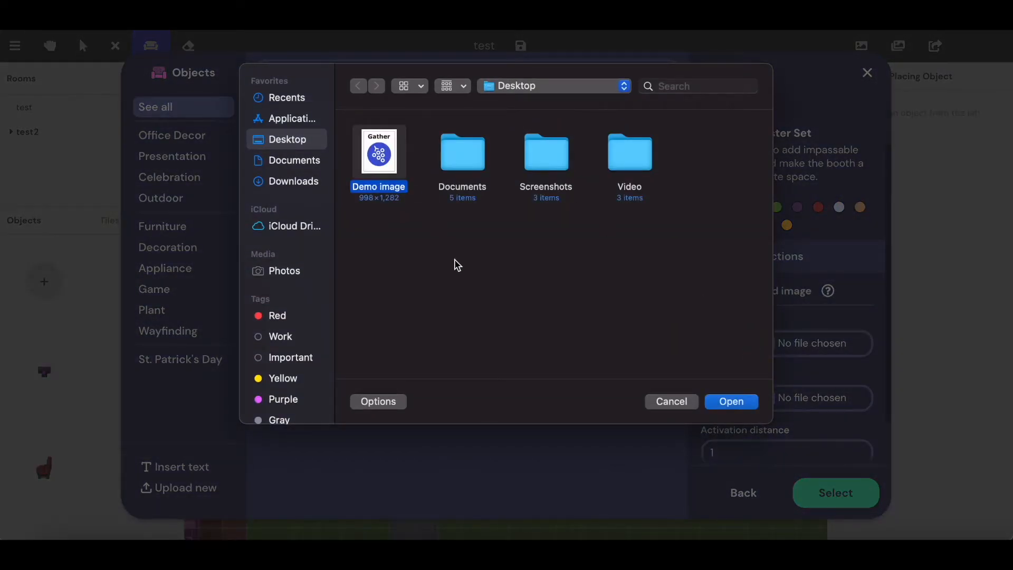
pyautogui.click(730, 401)
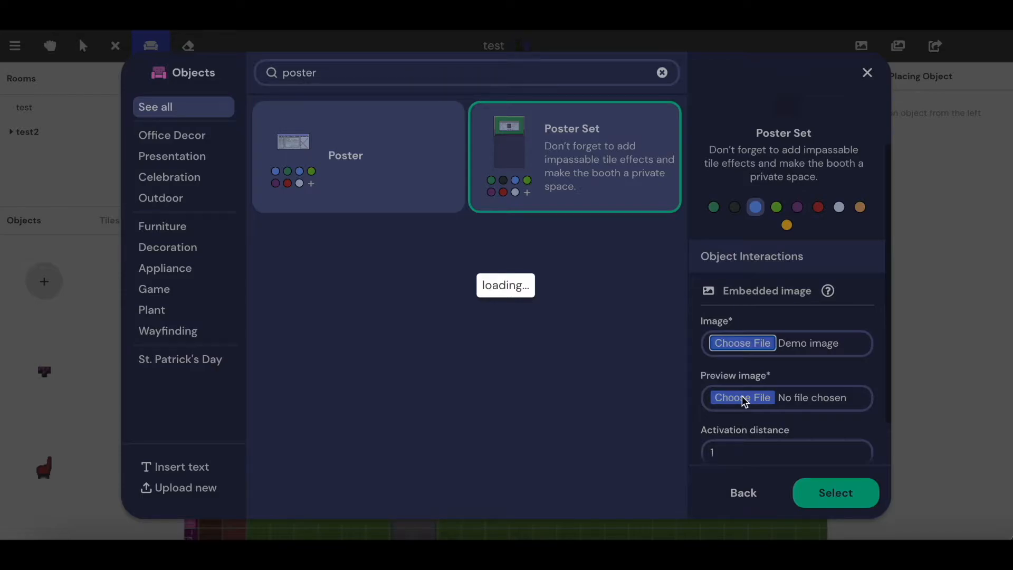
pyautogui.click(742, 397)
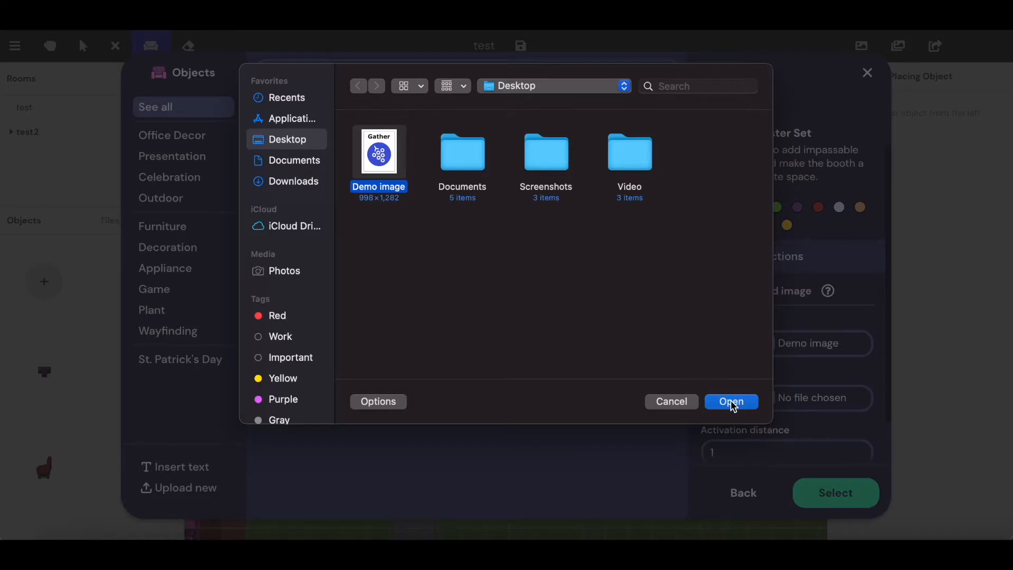
pyautogui.click(731, 401)
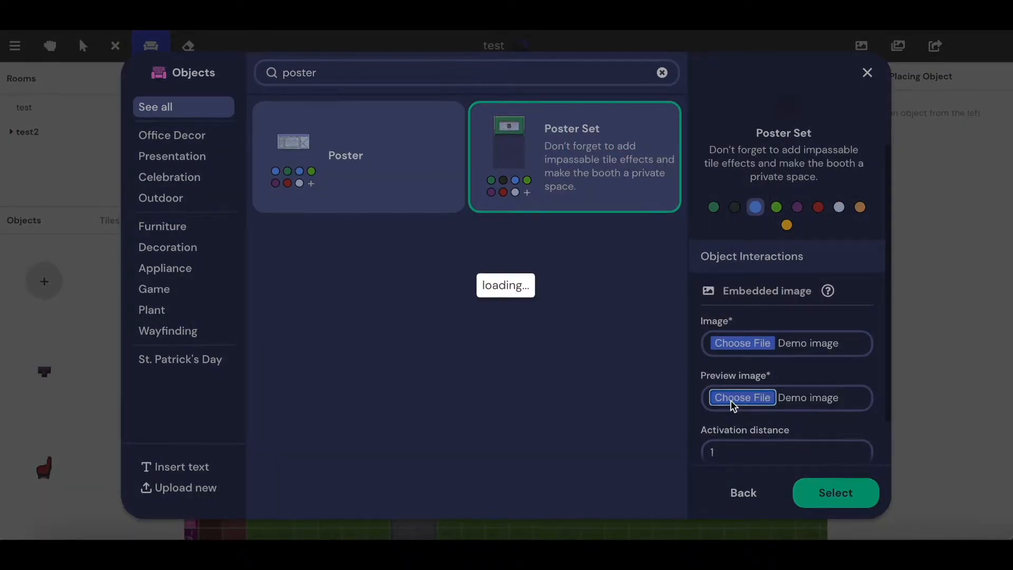
# Expand Advanced options and set the prompt message to 'Press x to view poster'.
pyautogui.scroll(-3)
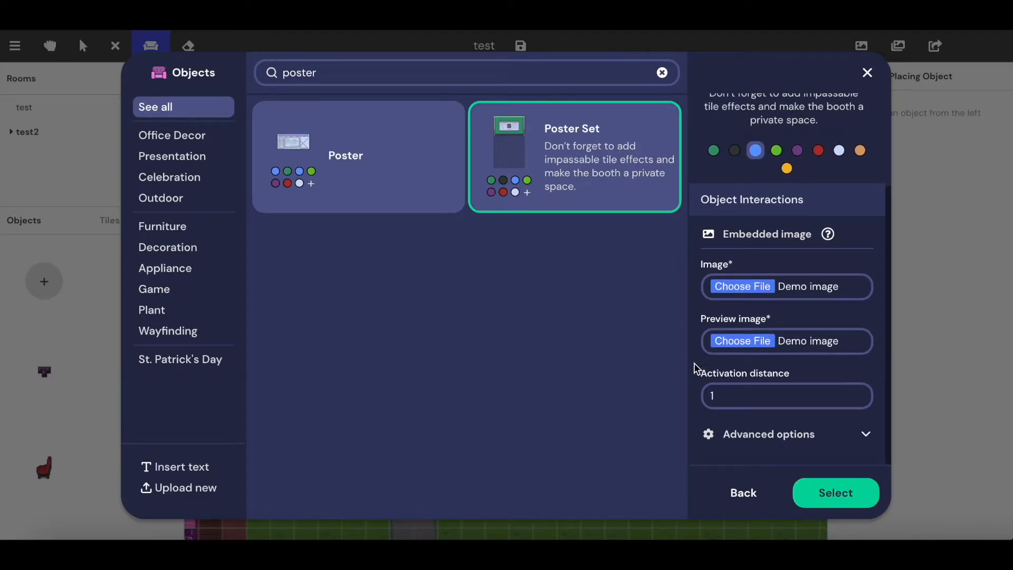
pyautogui.moveTo(513, 149)
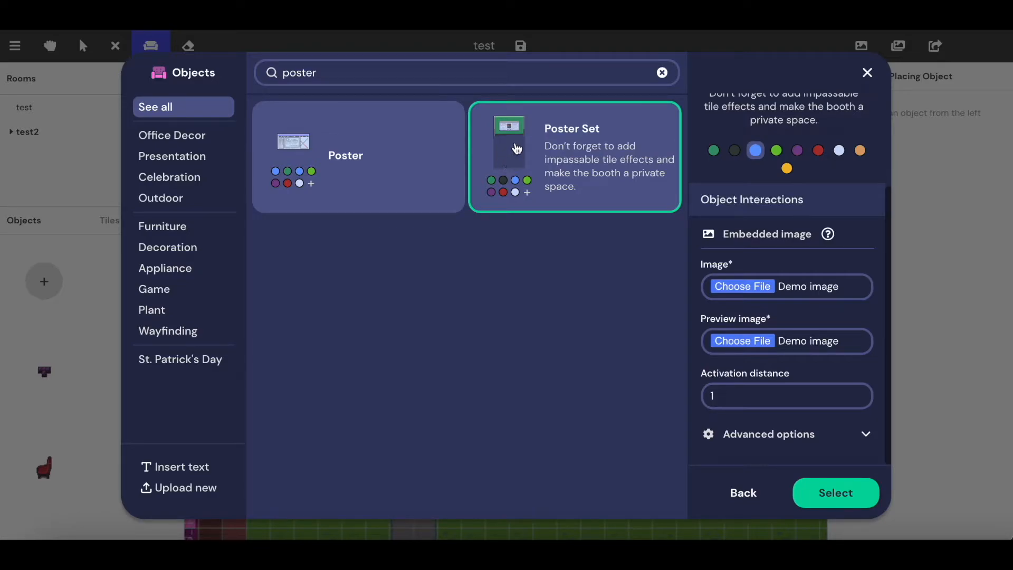
pyautogui.moveTo(512, 151)
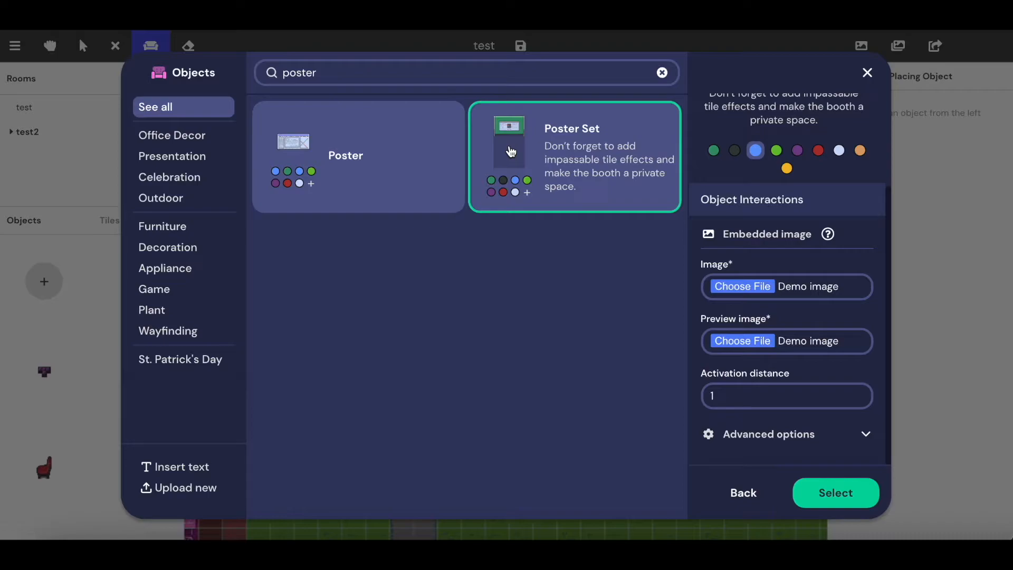
pyautogui.moveTo(772, 396)
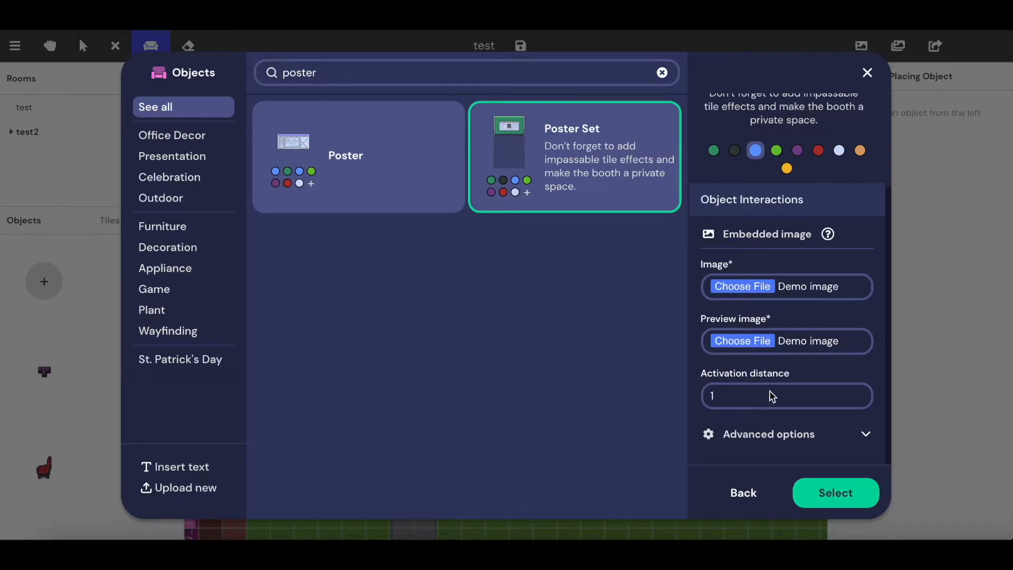
pyautogui.click(768, 434)
pyautogui.write('Press x to view poster')
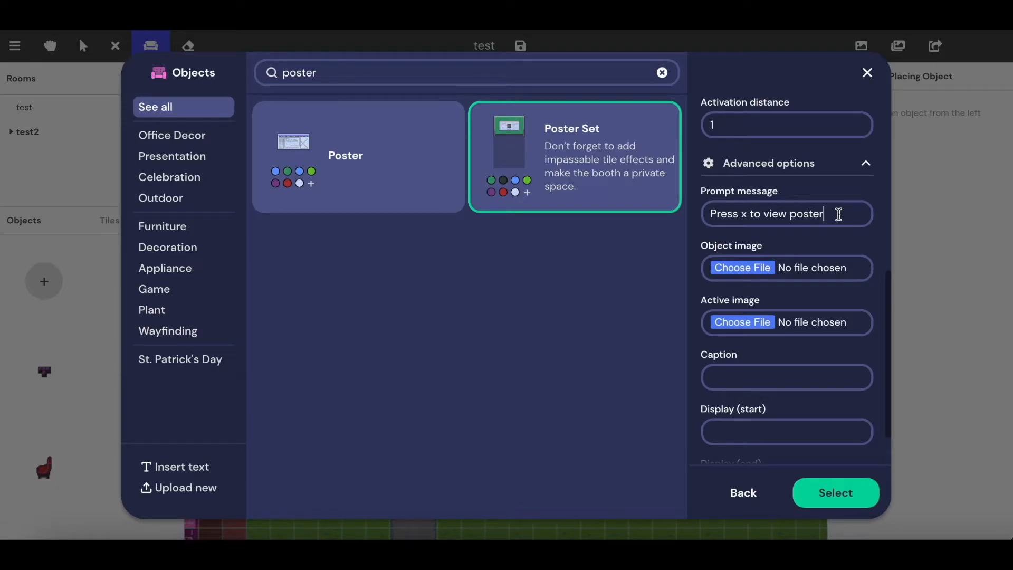
pyautogui.scroll(-3)
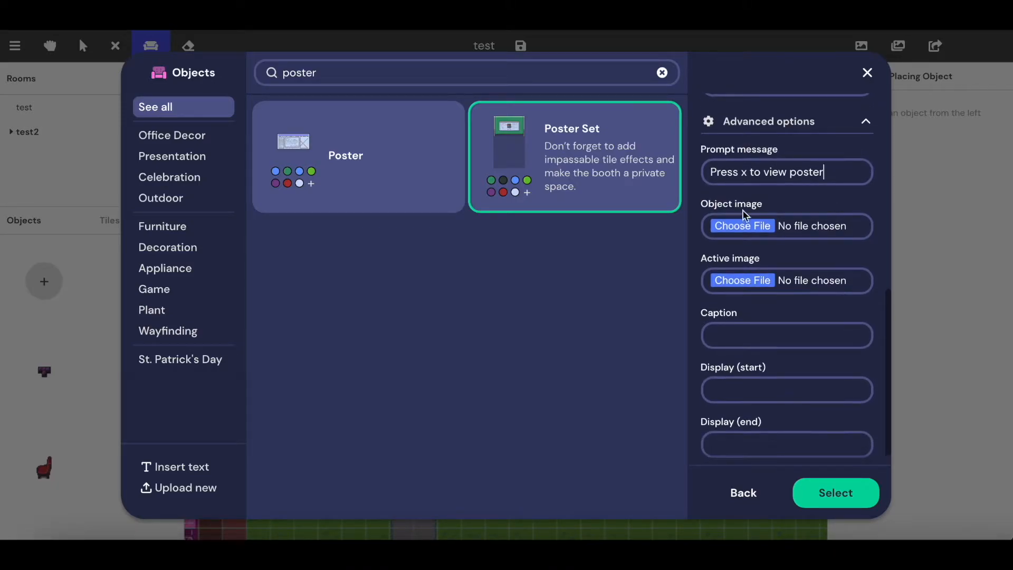
pyautogui.moveTo(706, 254)
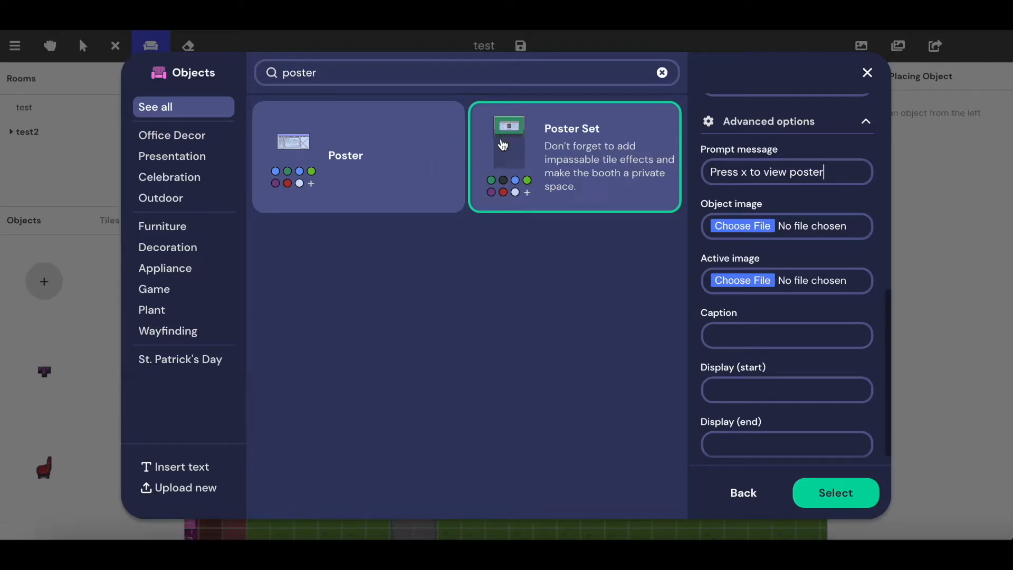
pyautogui.moveTo(515, 157)
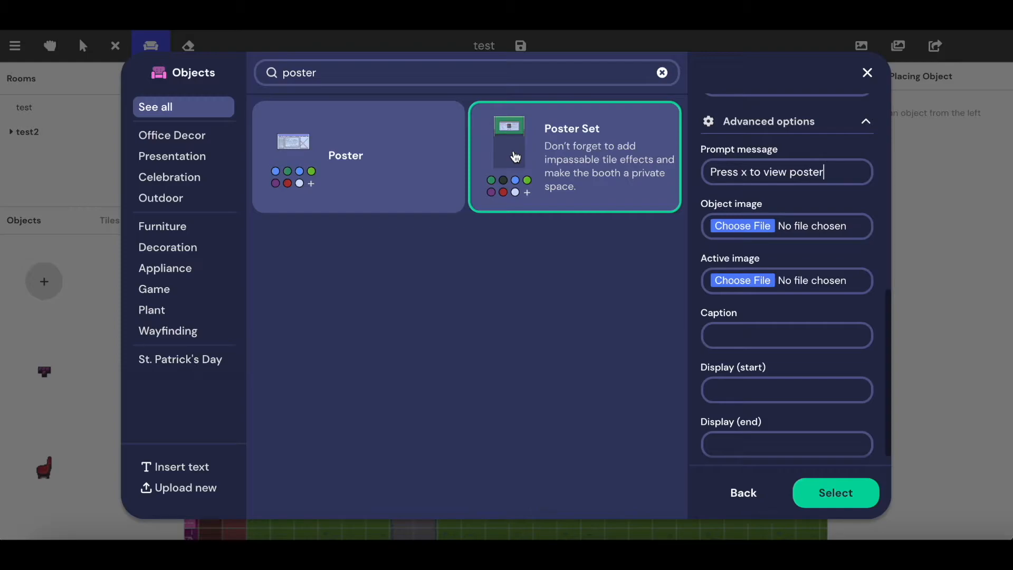
pyautogui.moveTo(728, 260)
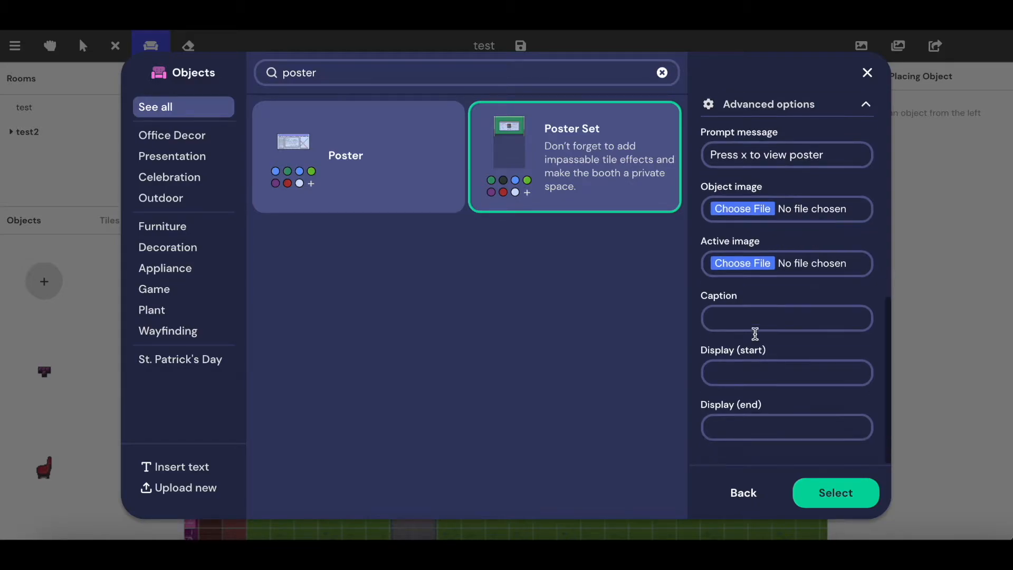
# Enter 'Matt' as the Poster Set's caption, leaving display start and end times blank.
pyautogui.click(785, 318)
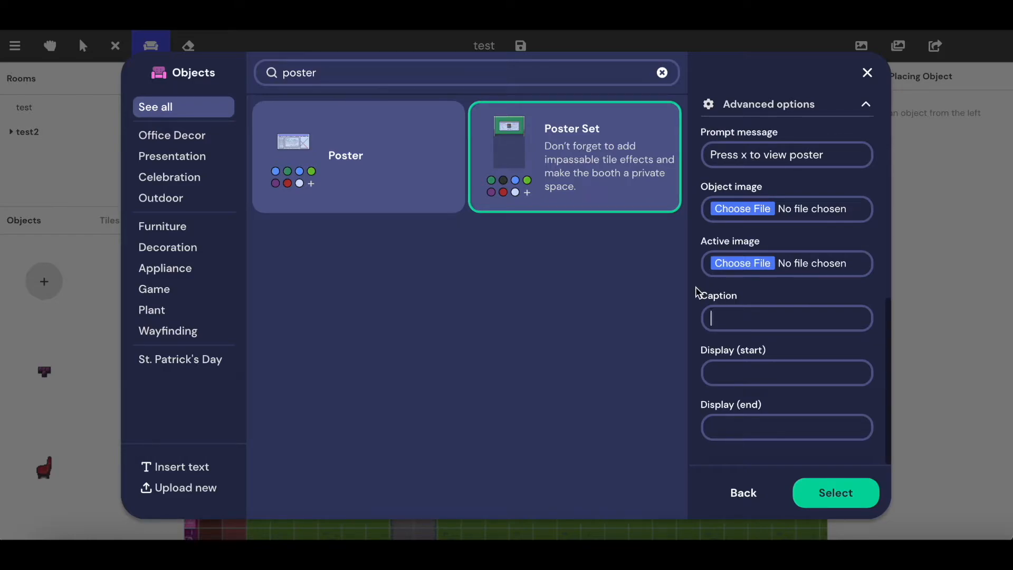
pyautogui.write('ma')
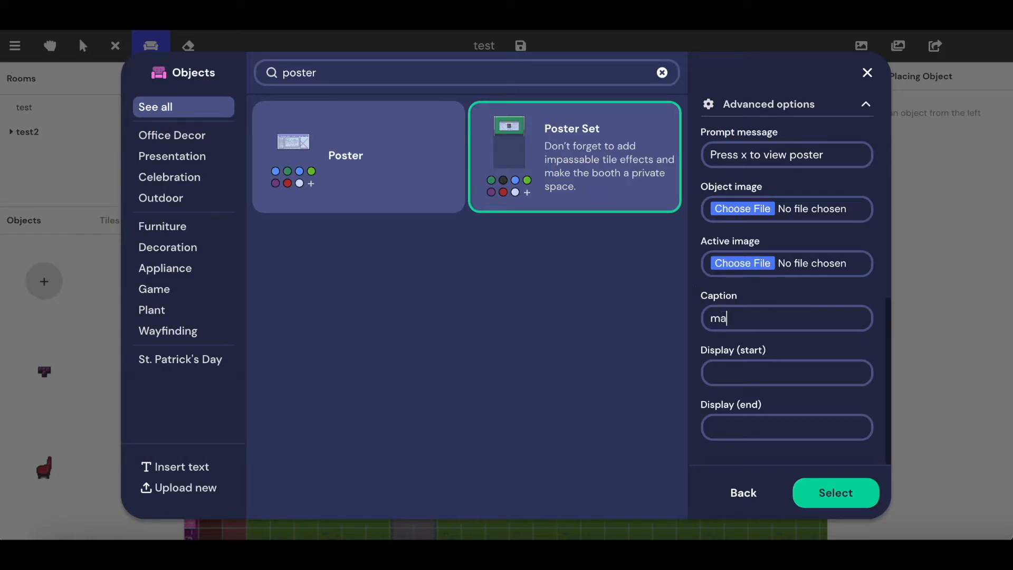
pyautogui.write('tt')
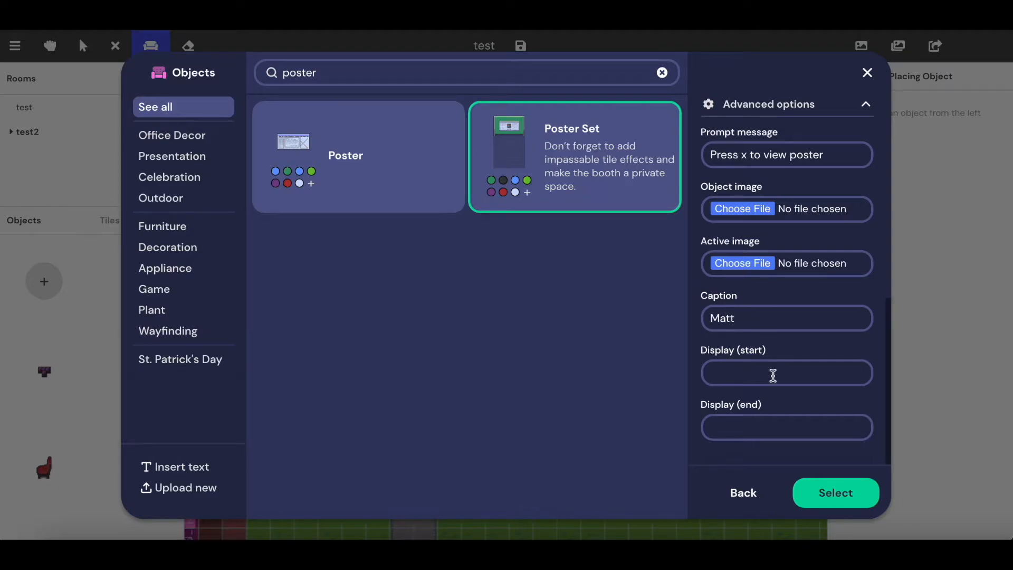
pyautogui.moveTo(760, 346)
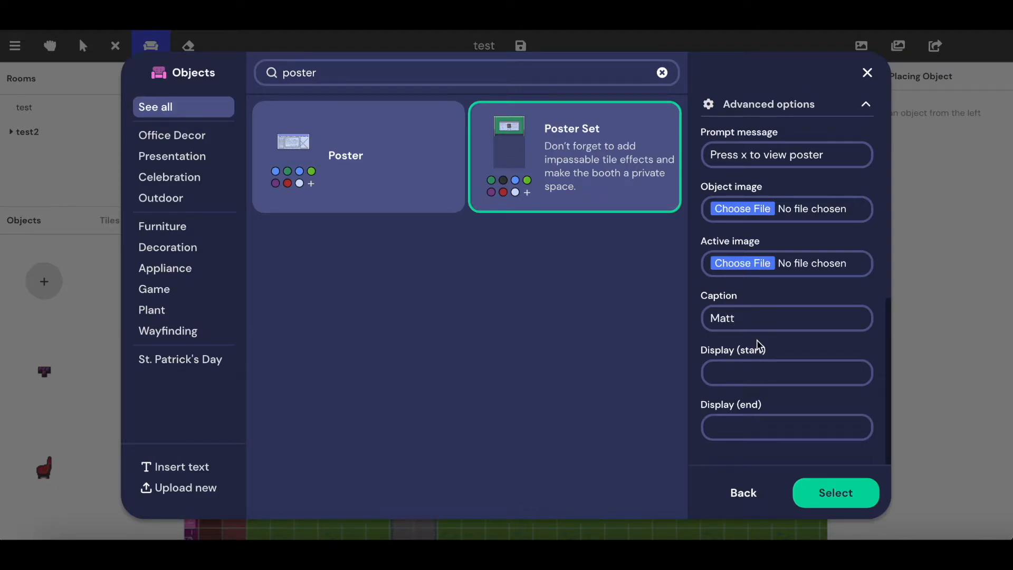
pyautogui.moveTo(756, 399)
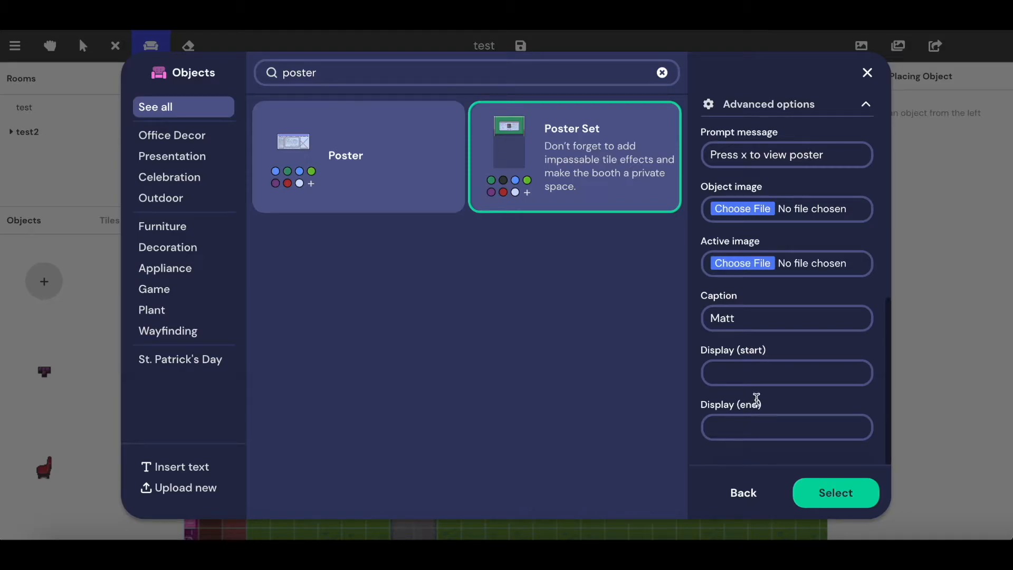
pyautogui.click(785, 373)
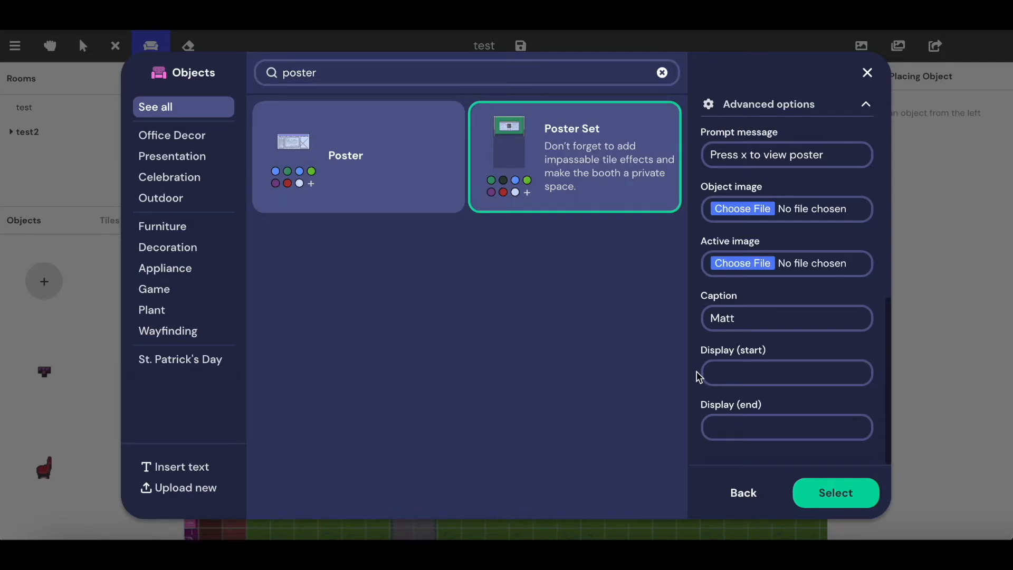
pyautogui.moveTo(696, 400)
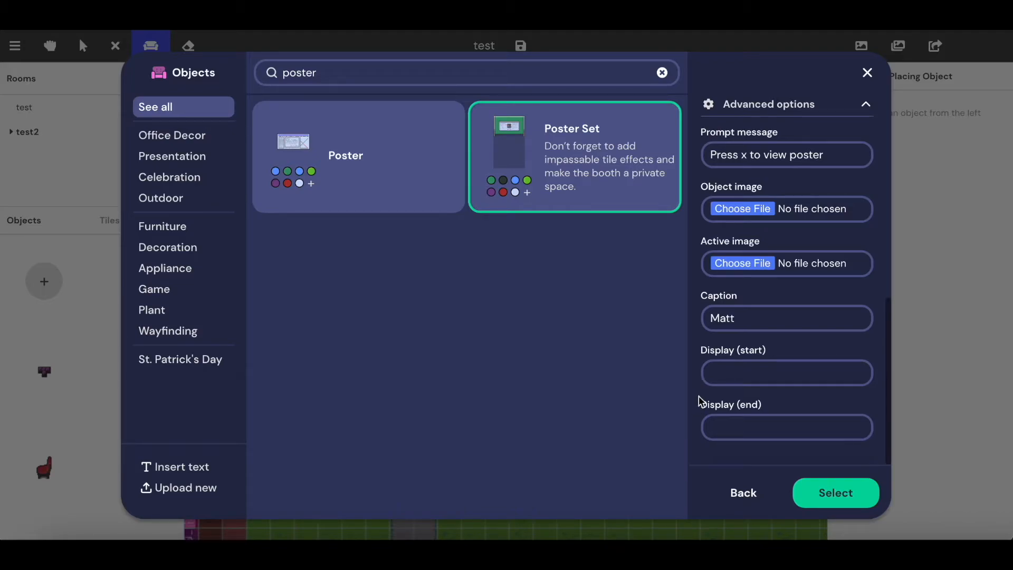
pyautogui.scroll(3)
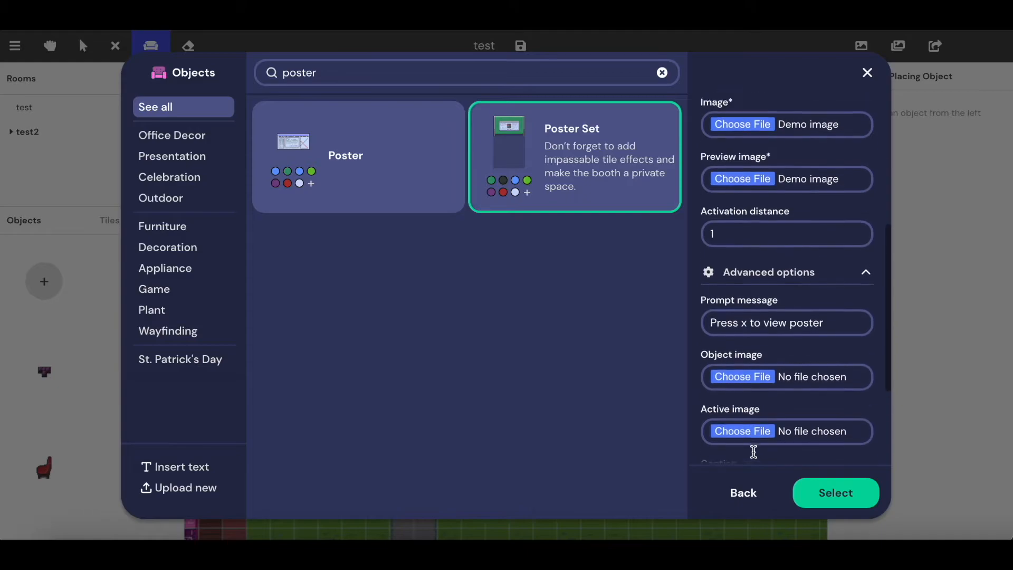
# Confirm the configured blue Poster Set with Select to pick it up for placement.
pyautogui.scroll(3)
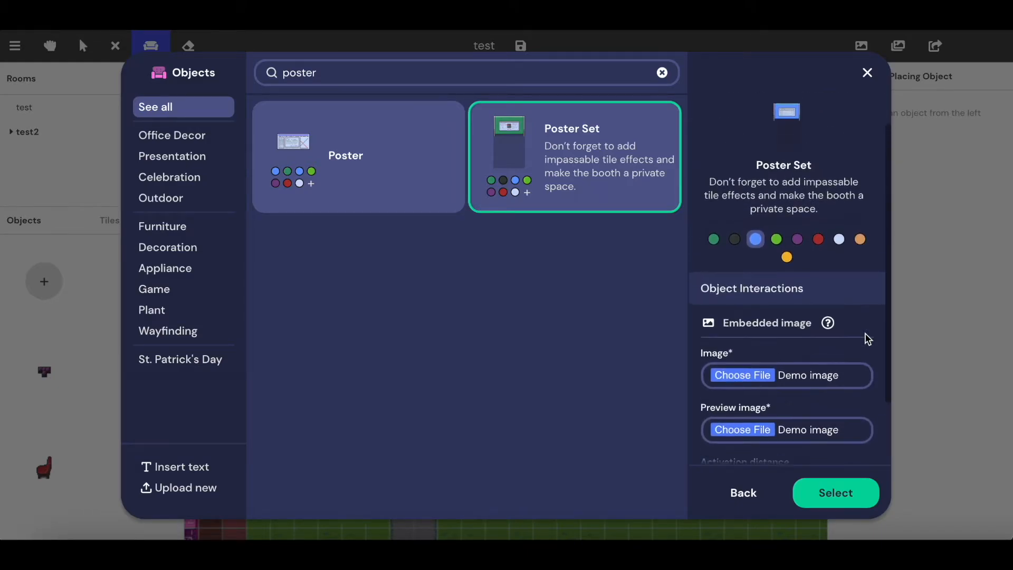
pyautogui.scroll(-3)
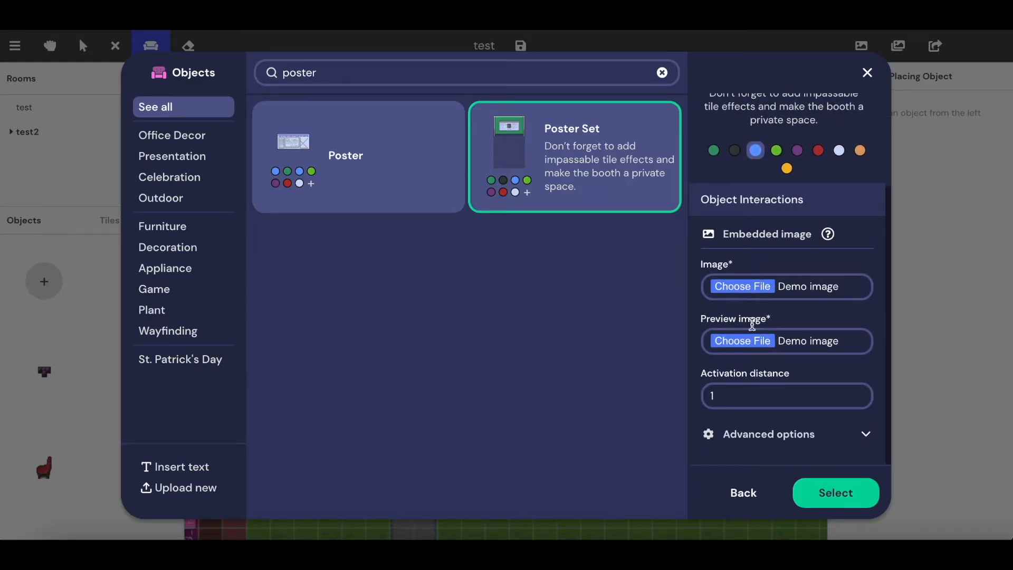
pyautogui.click(834, 492)
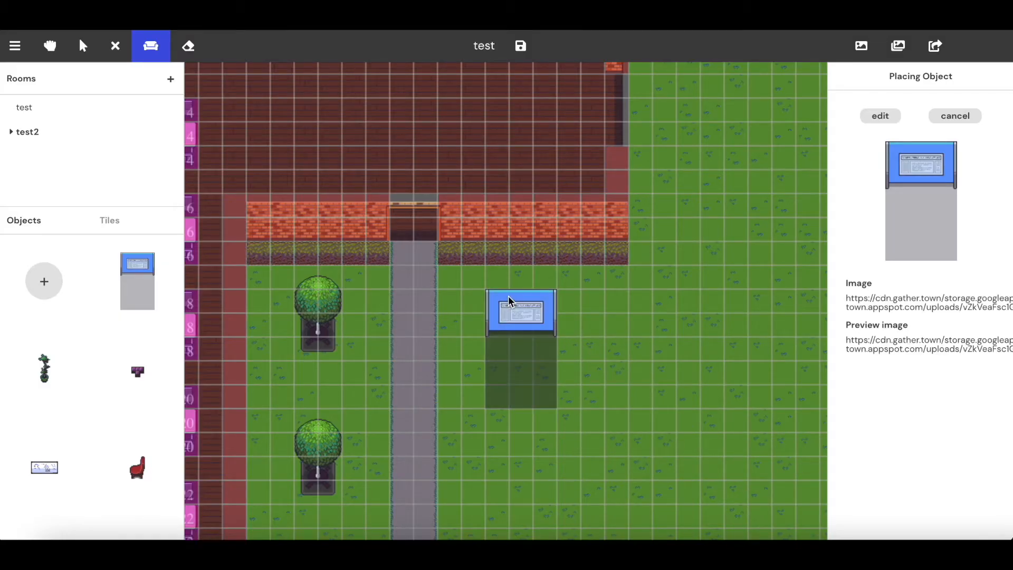
pyautogui.moveTo(506, 314)
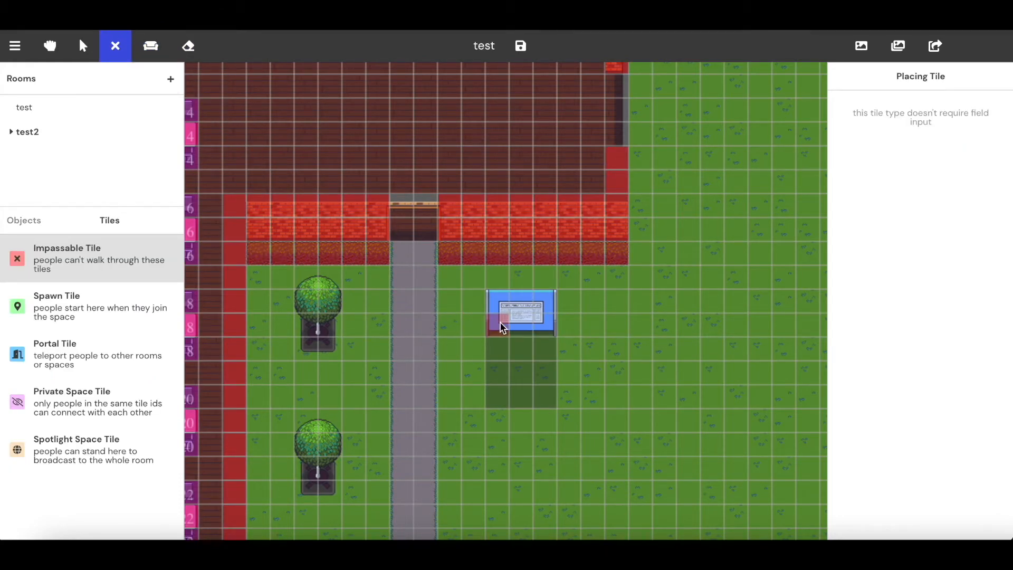
# Mark the poster's tiles impassable, then choose the Private Space Tile option.
pyautogui.click(497, 326)
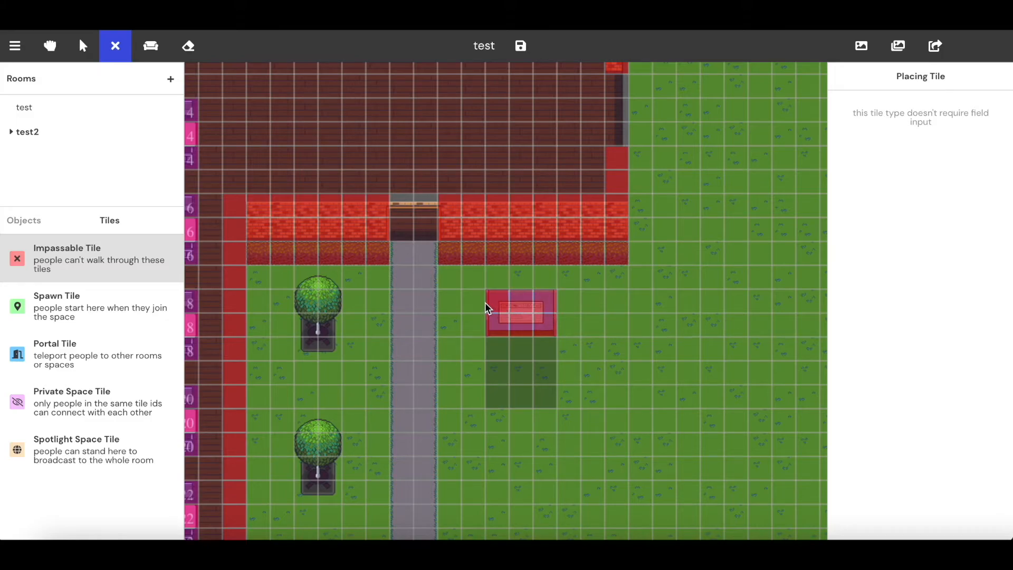
pyautogui.moveTo(109, 315)
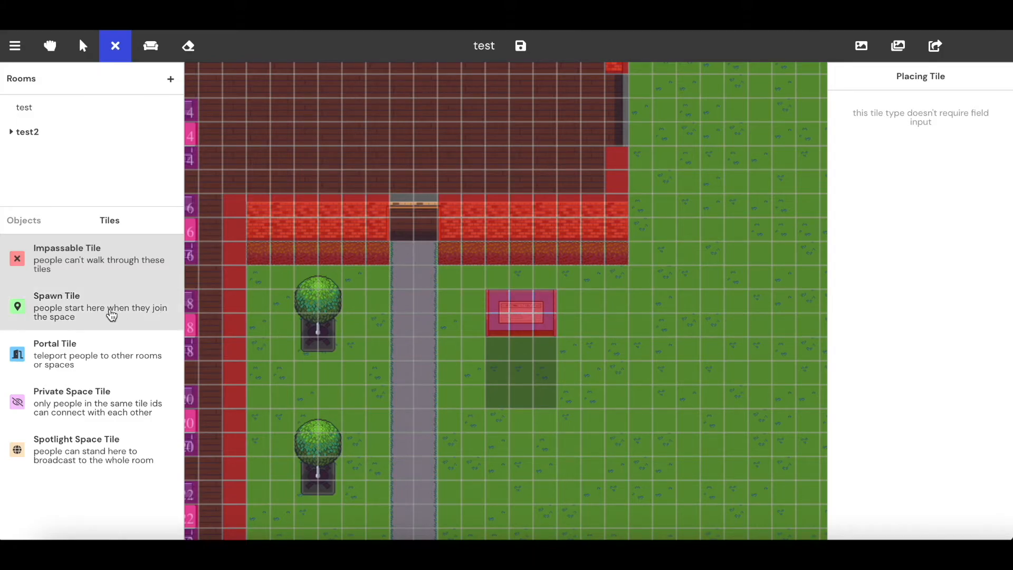
pyautogui.click(90, 401)
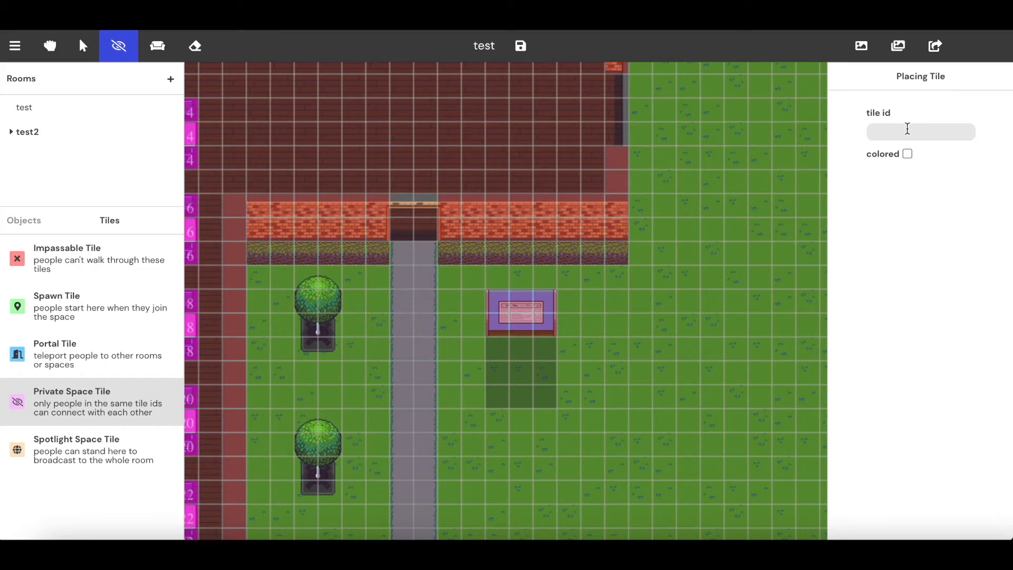
# Set tile id 'poster 1' and paint private space tiles below the first poster.
pyautogui.write('poster')
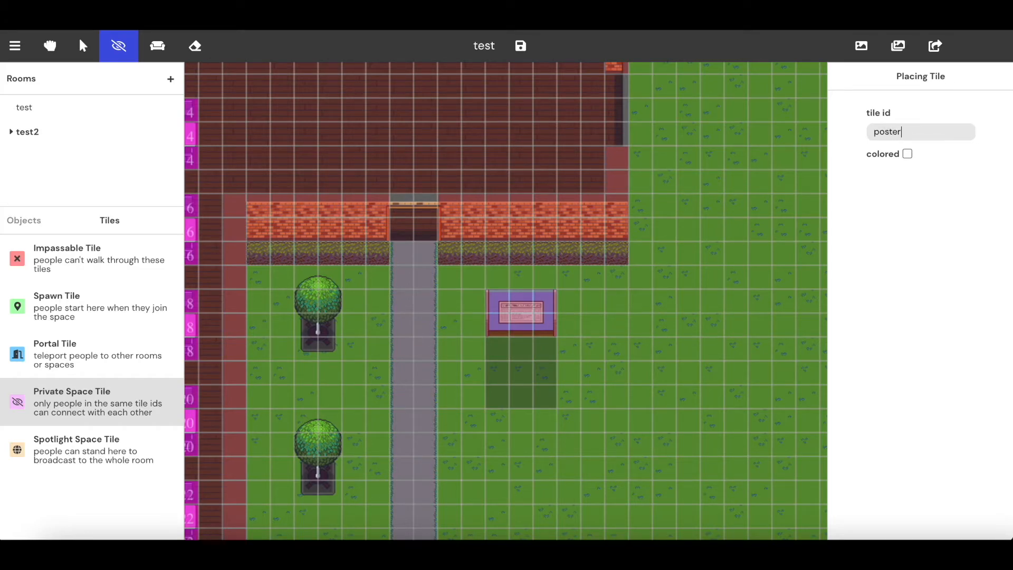
pyautogui.write('1')
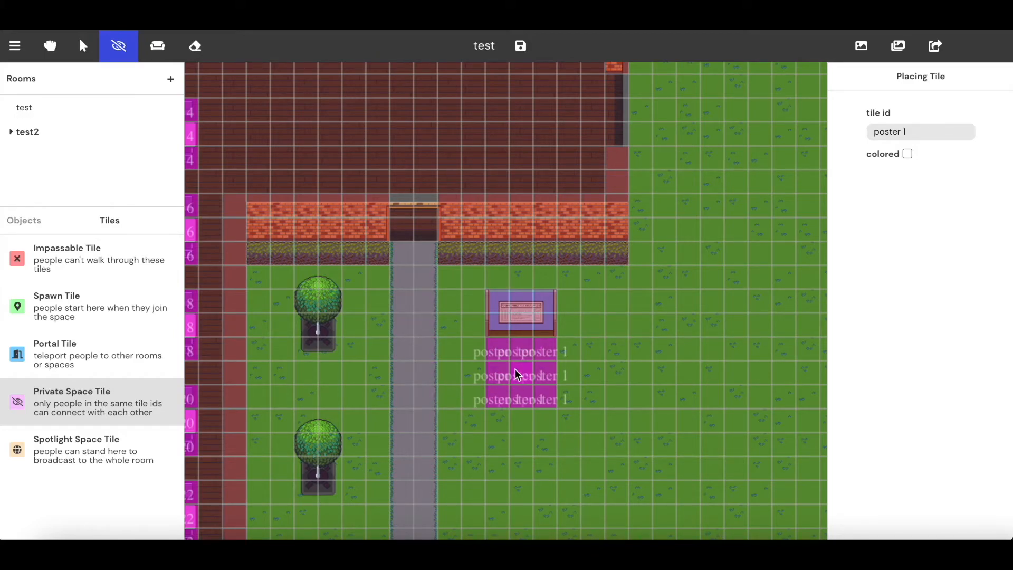
pyautogui.moveTo(526, 380)
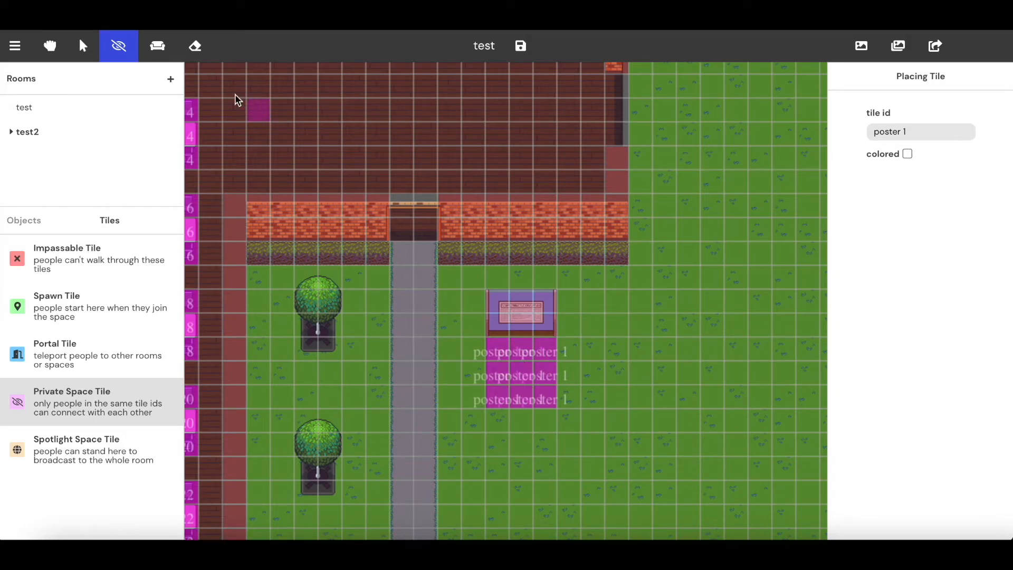
pyautogui.click(158, 46)
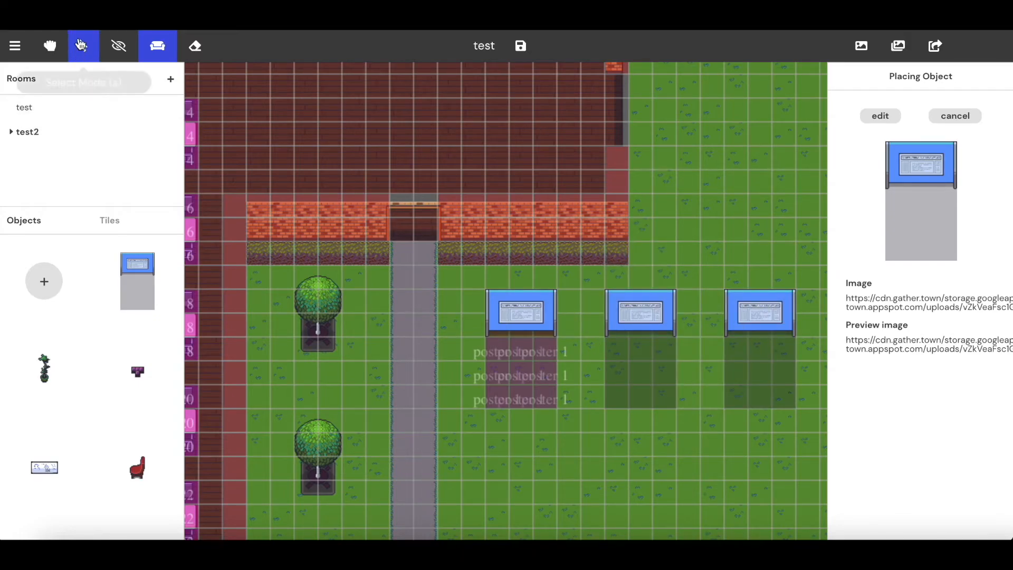
# Switch to Select mode and open the middle Poster Set's properties.
pyautogui.click(82, 46)
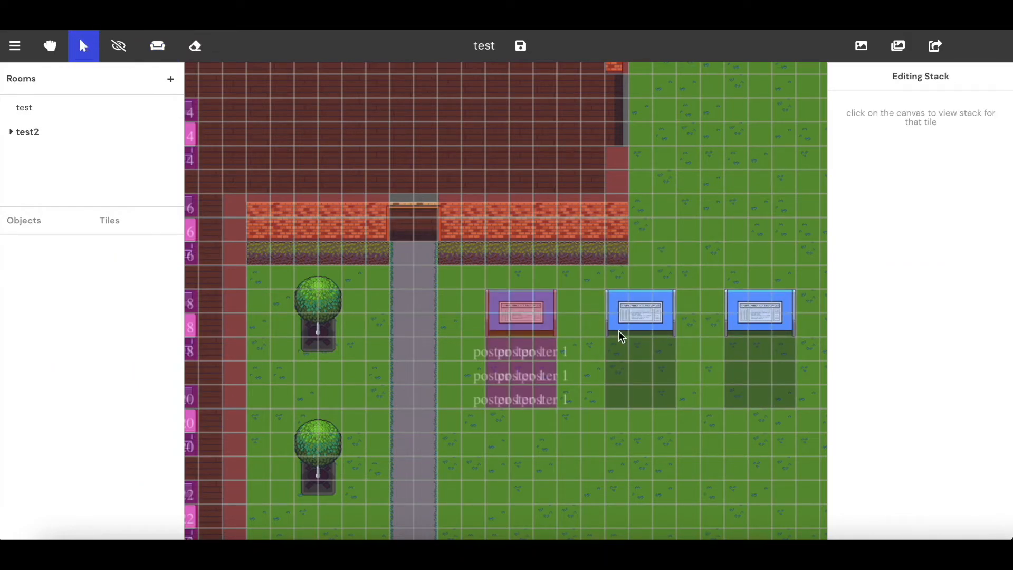
pyautogui.click(639, 313)
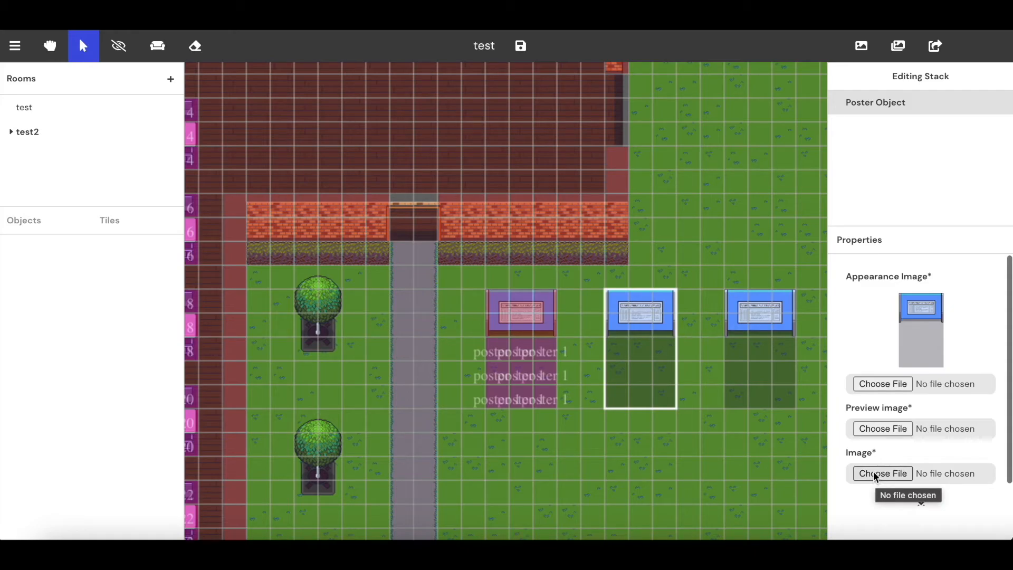
pyautogui.moveTo(929, 413)
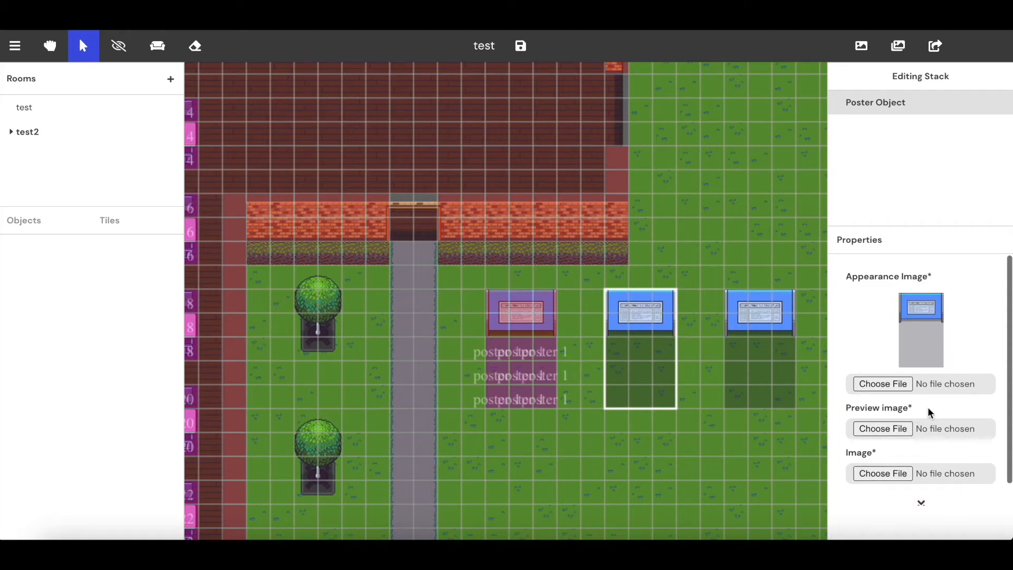
pyautogui.moveTo(929, 363)
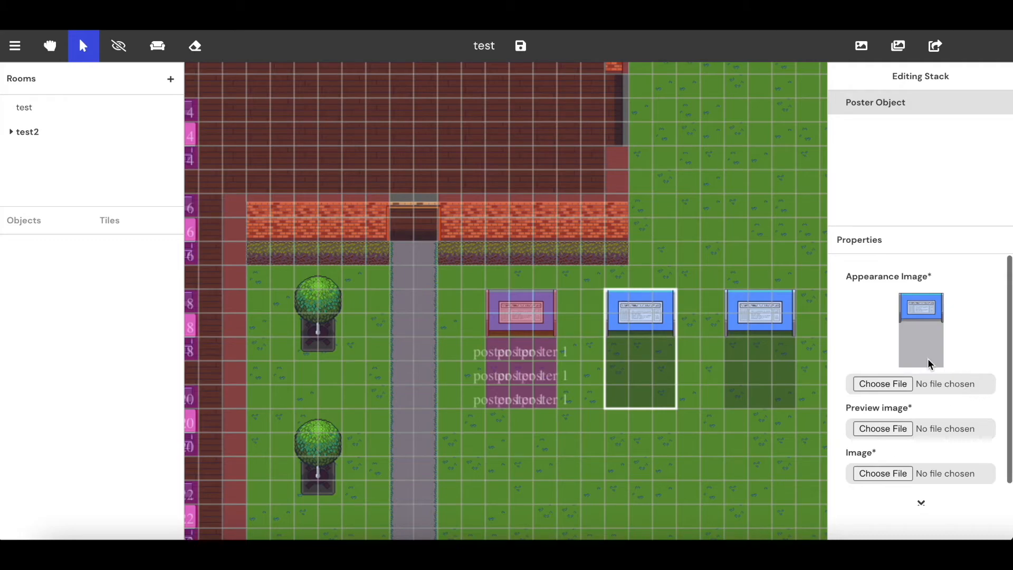
pyautogui.moveTo(629, 365)
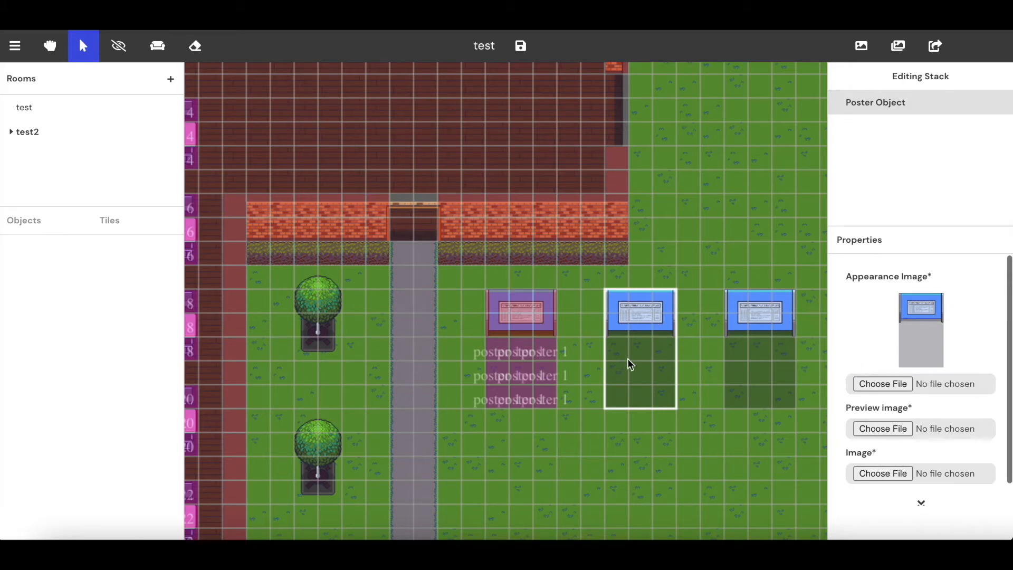
pyautogui.moveTo(635, 342)
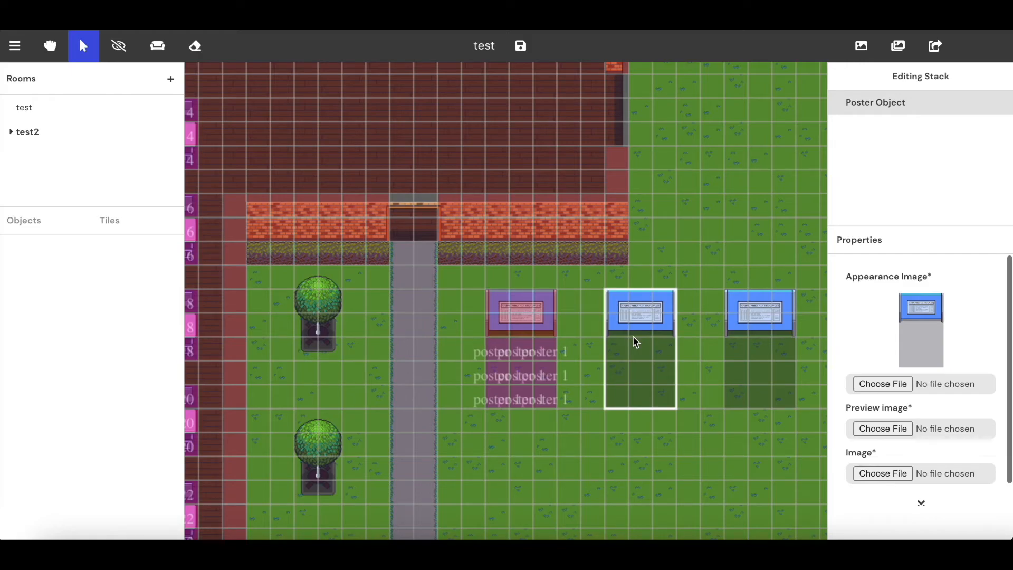
pyautogui.moveTo(753, 325)
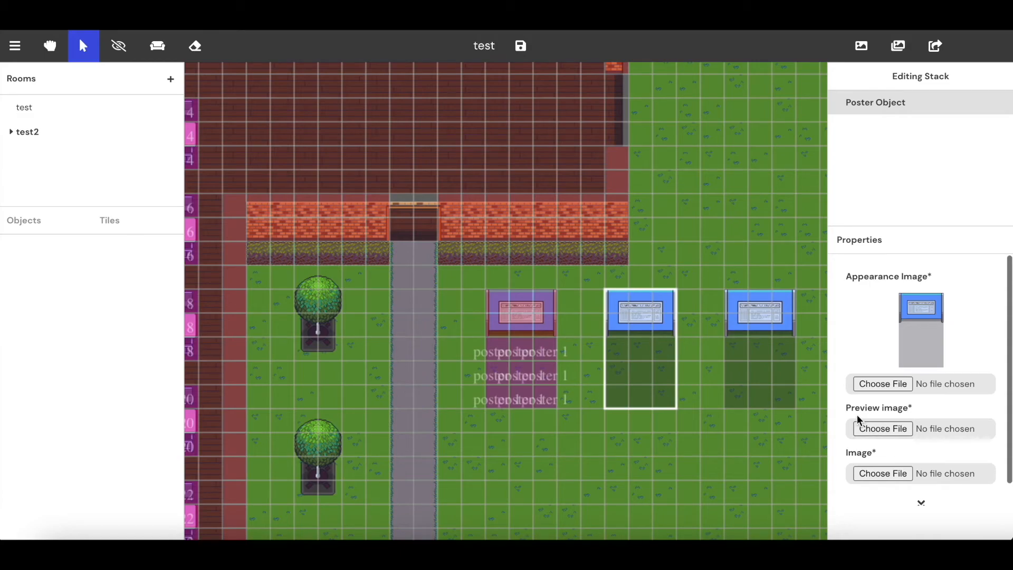
pyautogui.moveTo(510, 102)
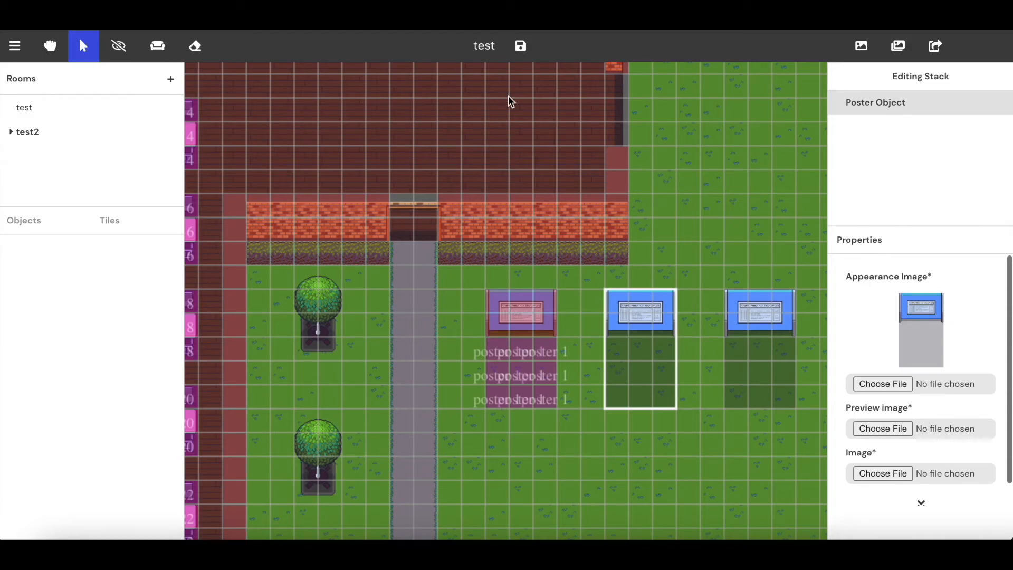
pyautogui.moveTo(521, 46)
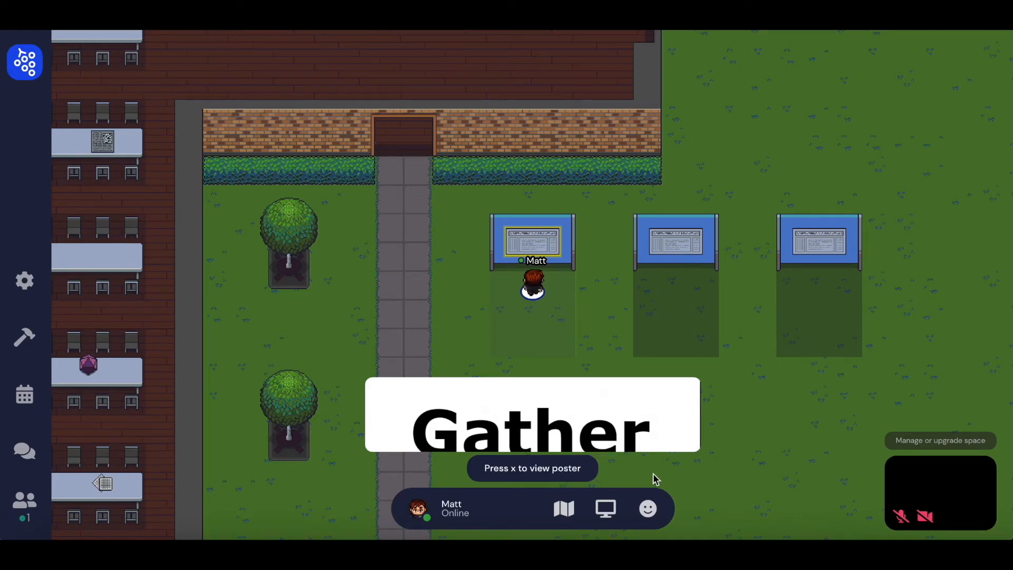
pyautogui.moveTo(557, 468)
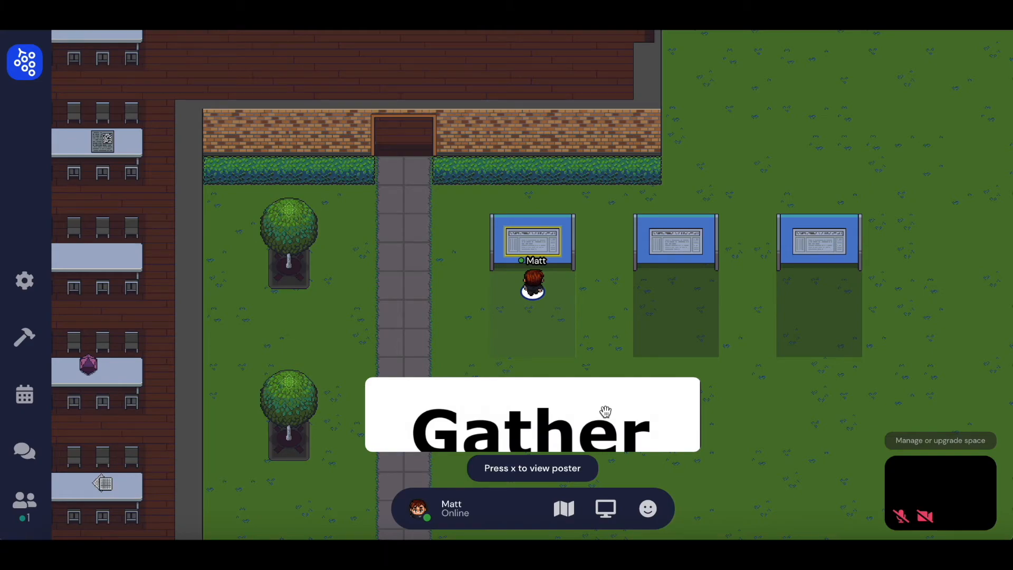
# Open the first blue poster in full-screen view from in front of it.
pyautogui.press('x')
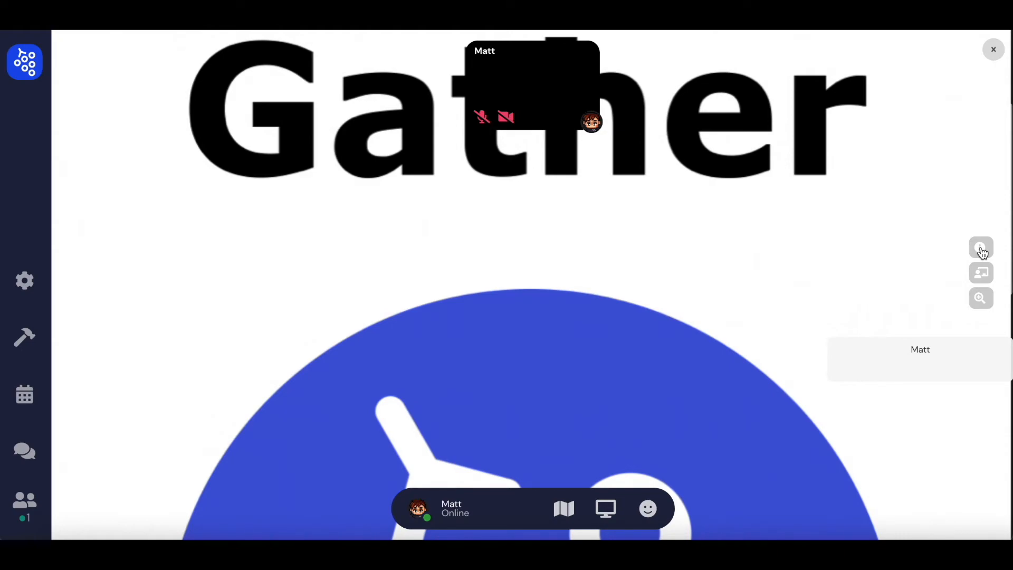
pyautogui.moveTo(981, 268)
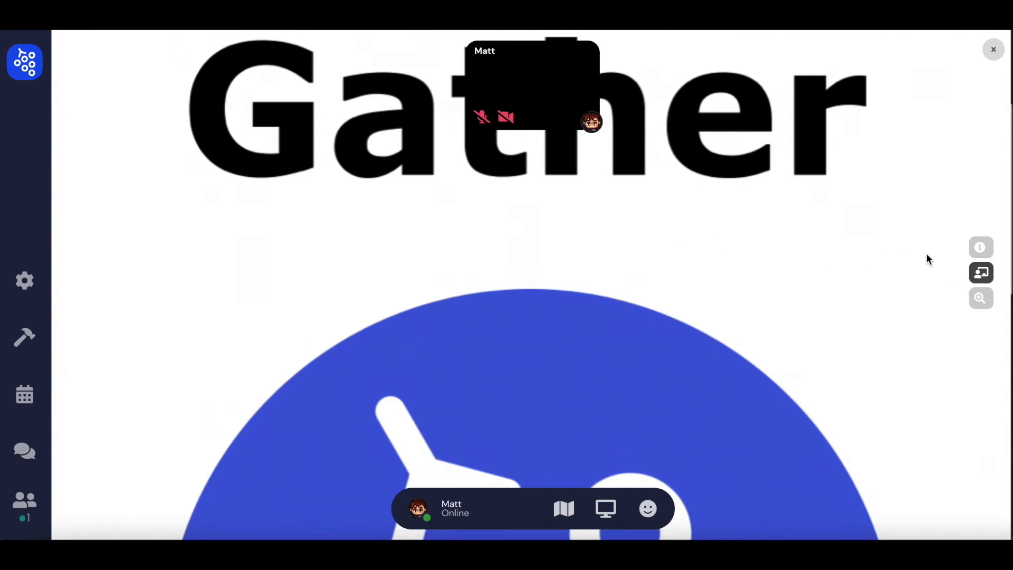
pyautogui.moveTo(792, 274)
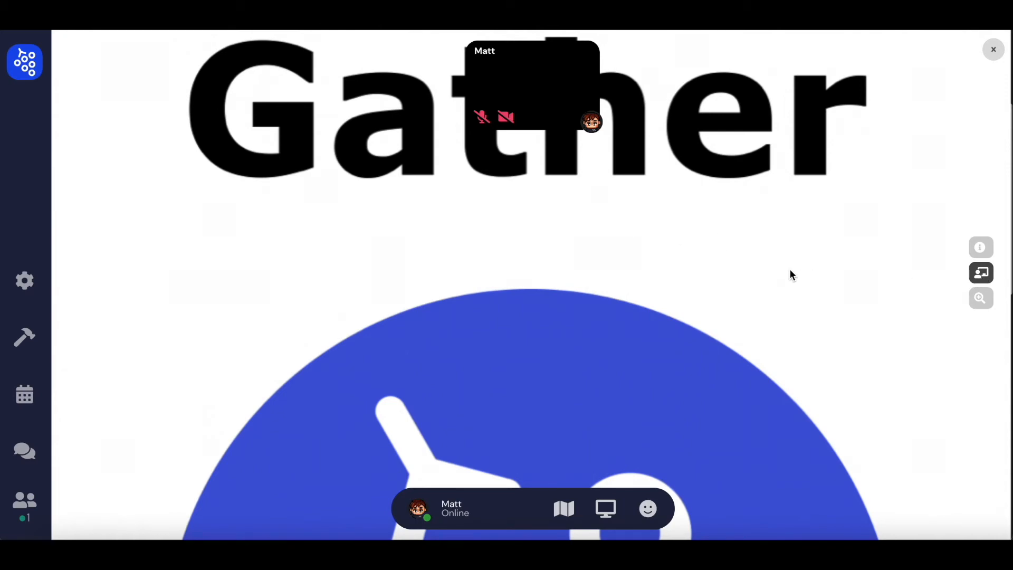
pyautogui.moveTo(448, 365)
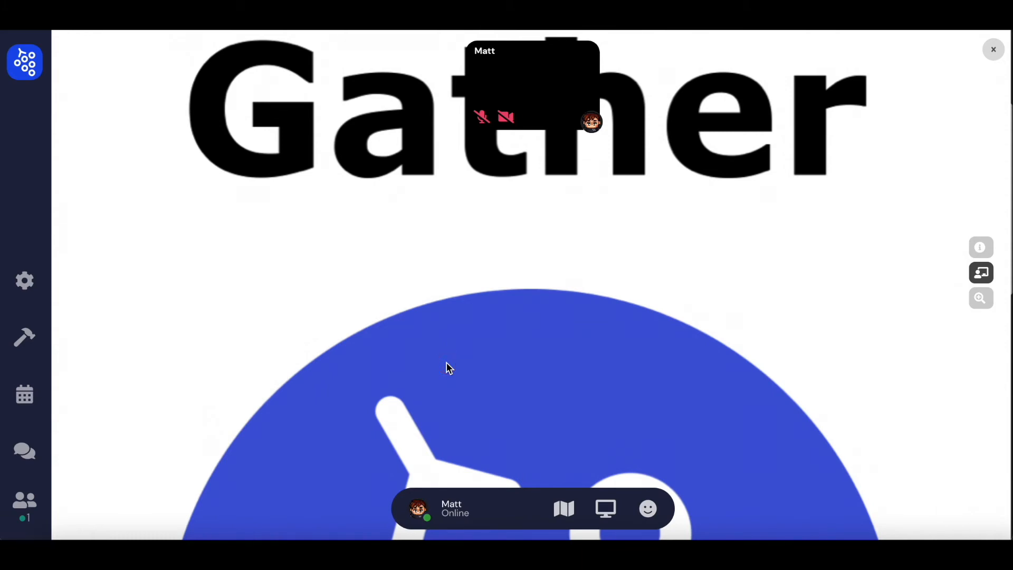
# Highlight a spot on the presented first poster for others in the space.
pyautogui.click(446, 362)
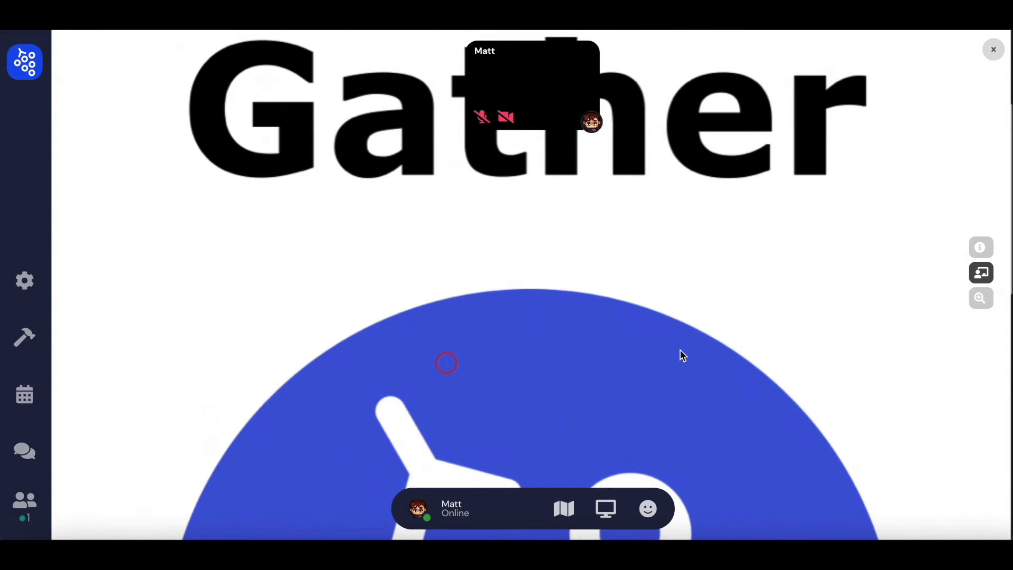